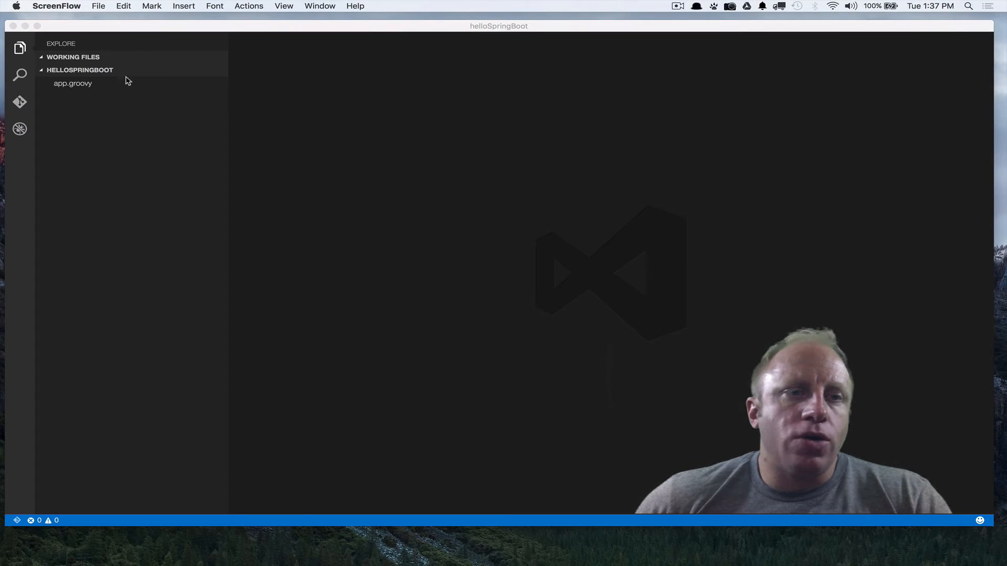
mouse_move(501, 70)
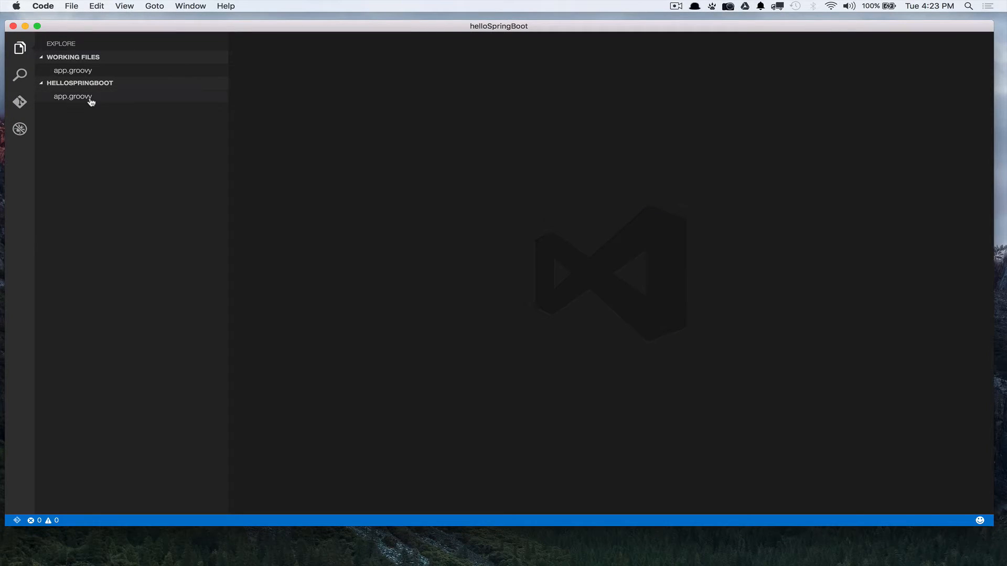
Show the helloSpringBoot folder with app.groovy under Working Files and no editor open.
left_click(72, 97)
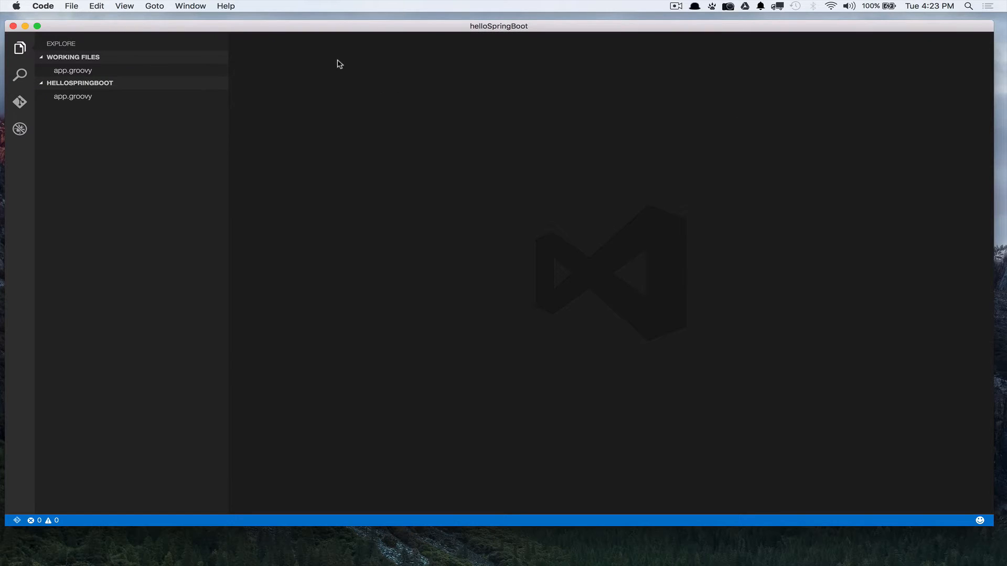
left_click(124, 6)
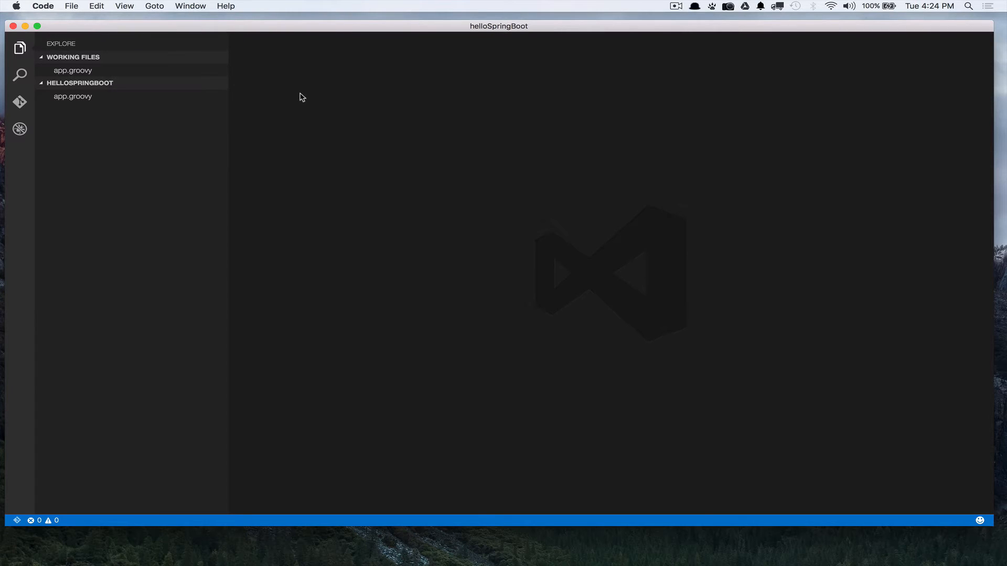
Create .vscode/tasks.json via Tasks: Configure Task Runner and clear the sample TypeScript task down to empty braces.
type("Tas")
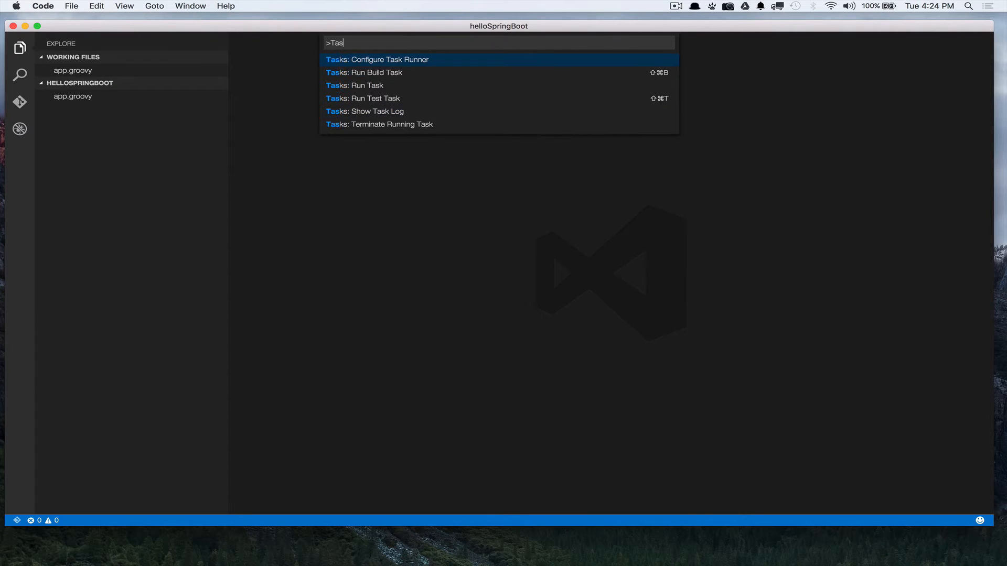
type("k")
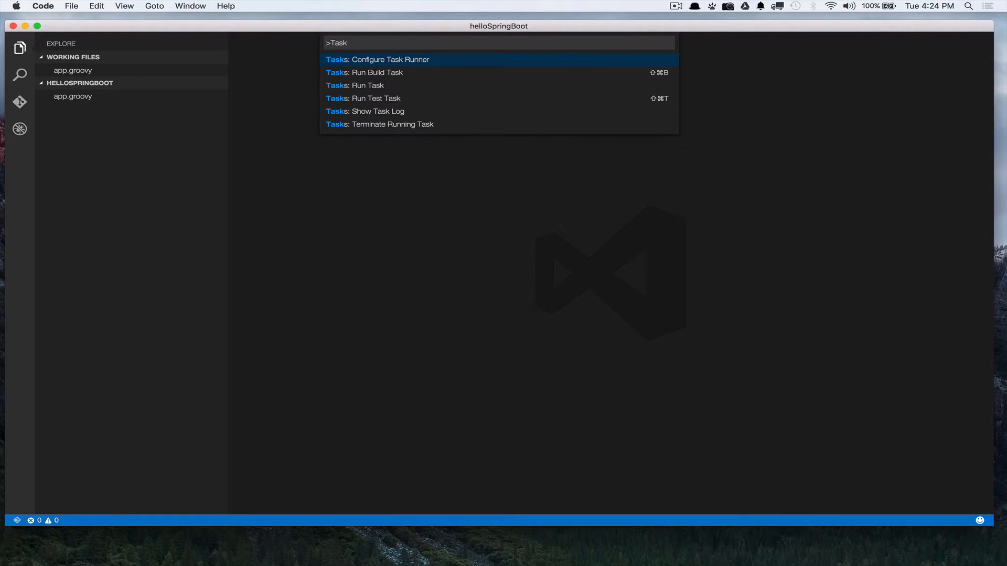
left_click(378, 58)
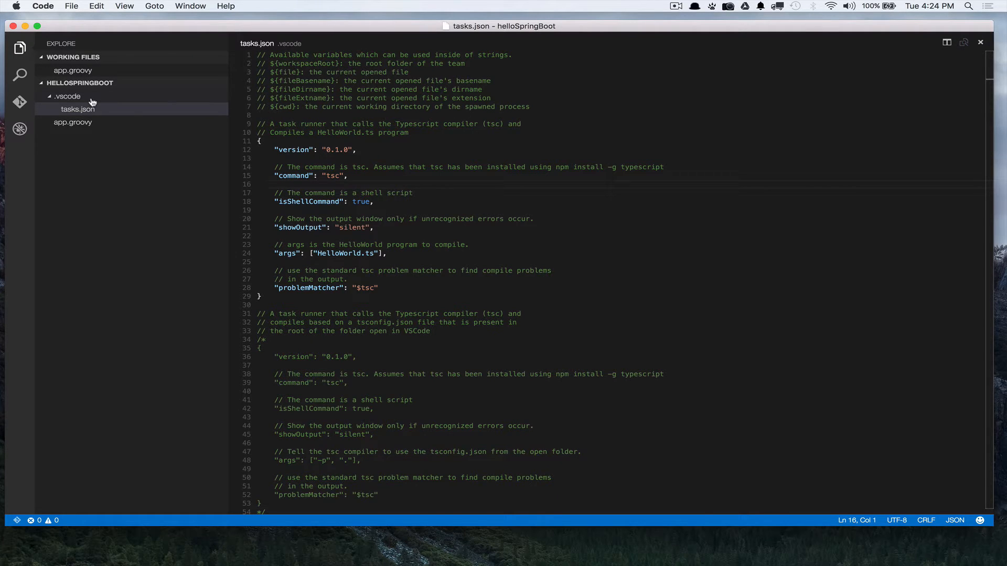
left_click(258, 184)
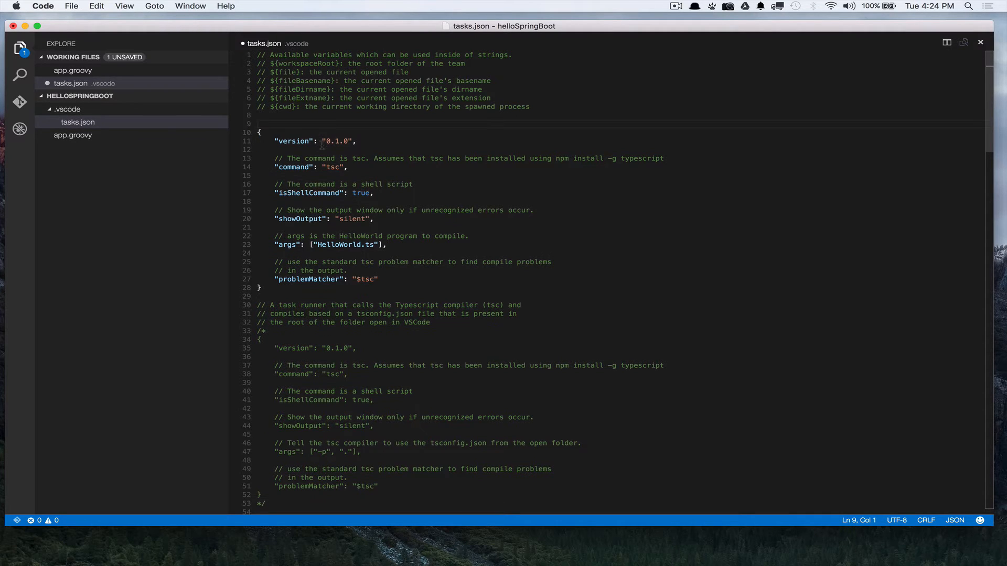
scroll("down", 3)
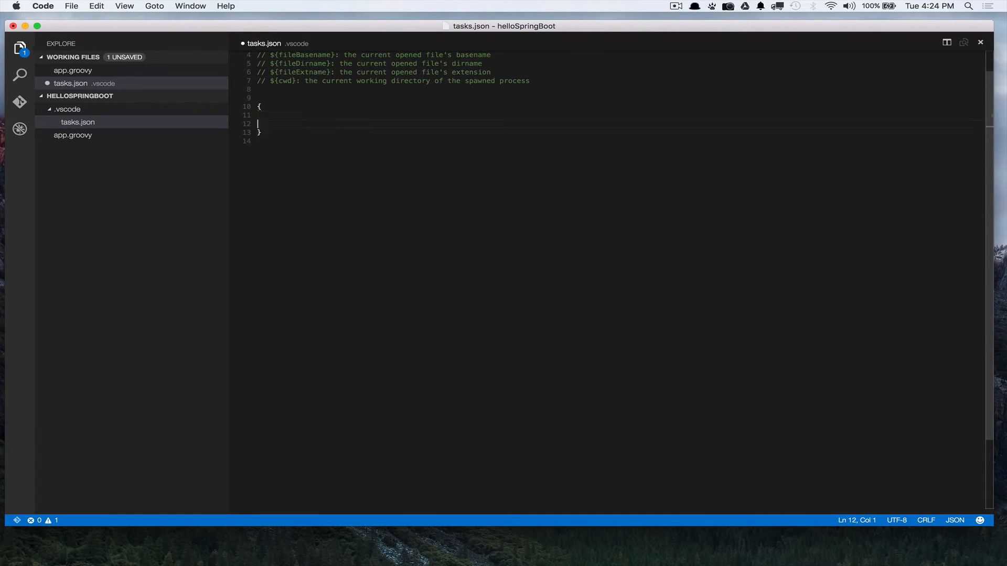
key("enter")
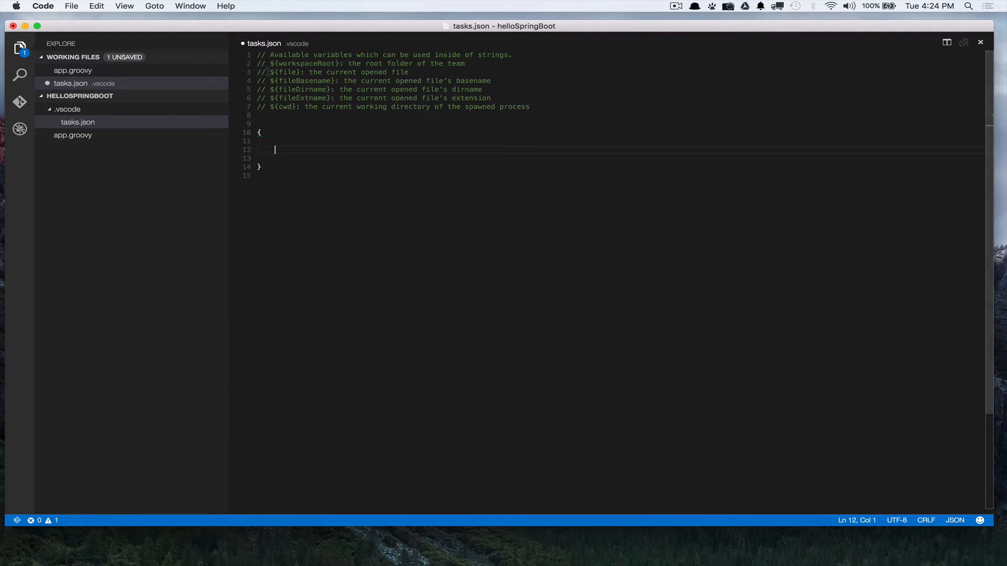
double_click(290, 54)
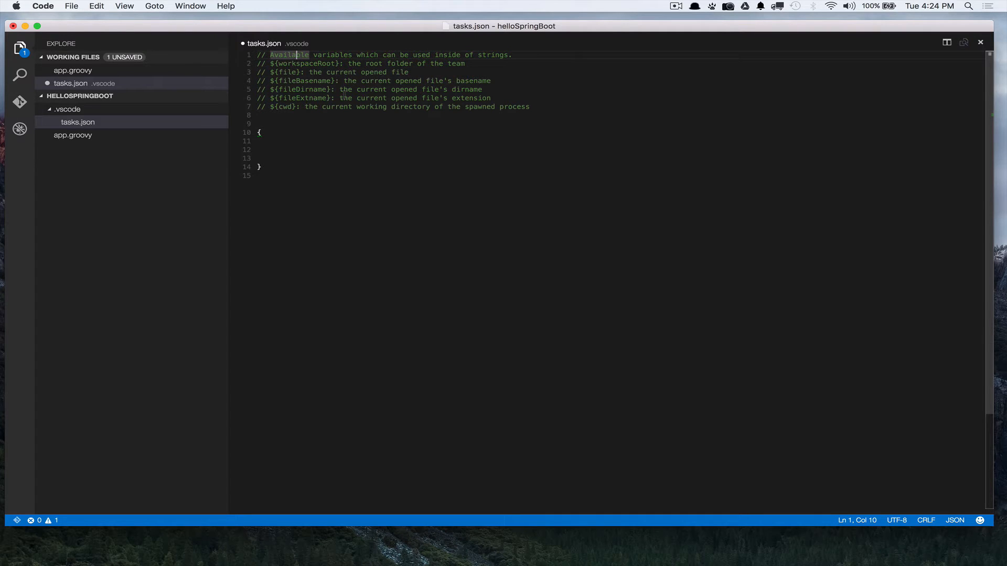
mouse_move(286, 155)
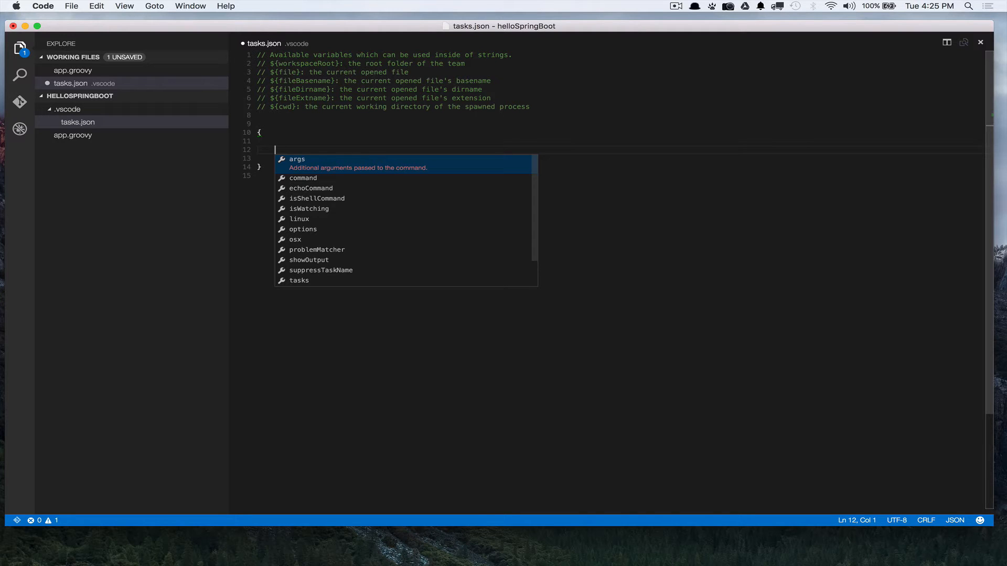
Add "version": "0.1.0" via IntelliSense and a trial "command": "spring" entry.
type("ver")
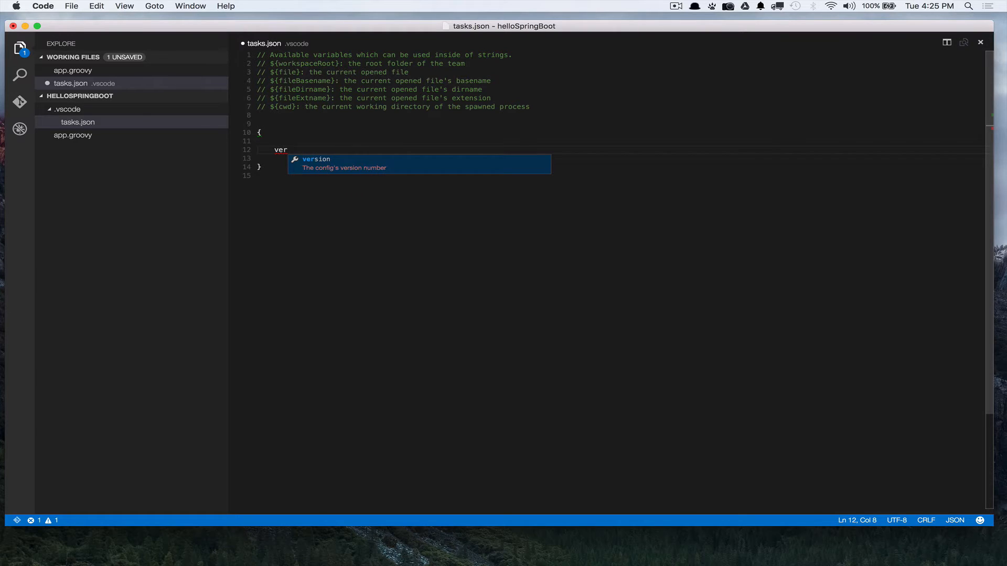
key("Tab")
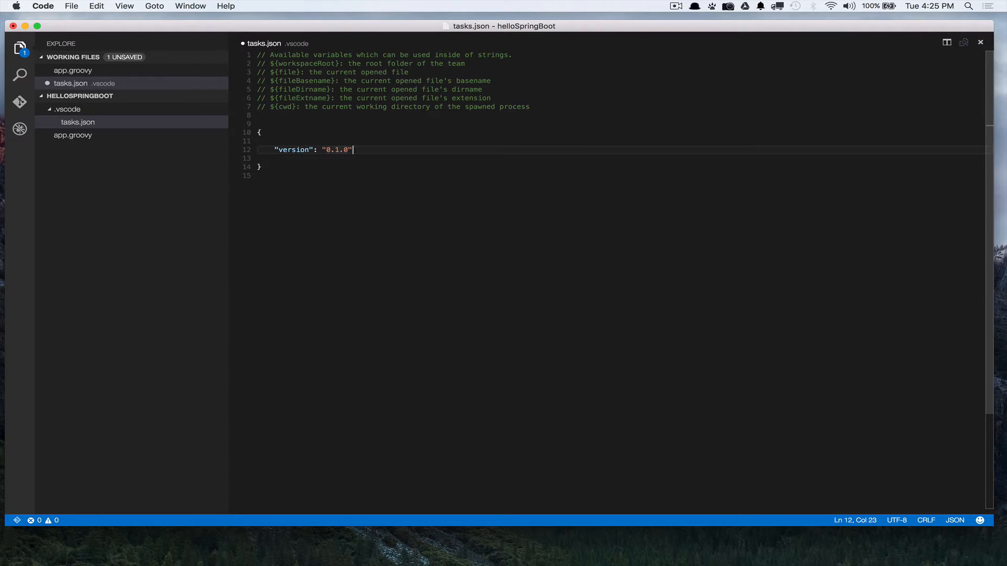
type(",")
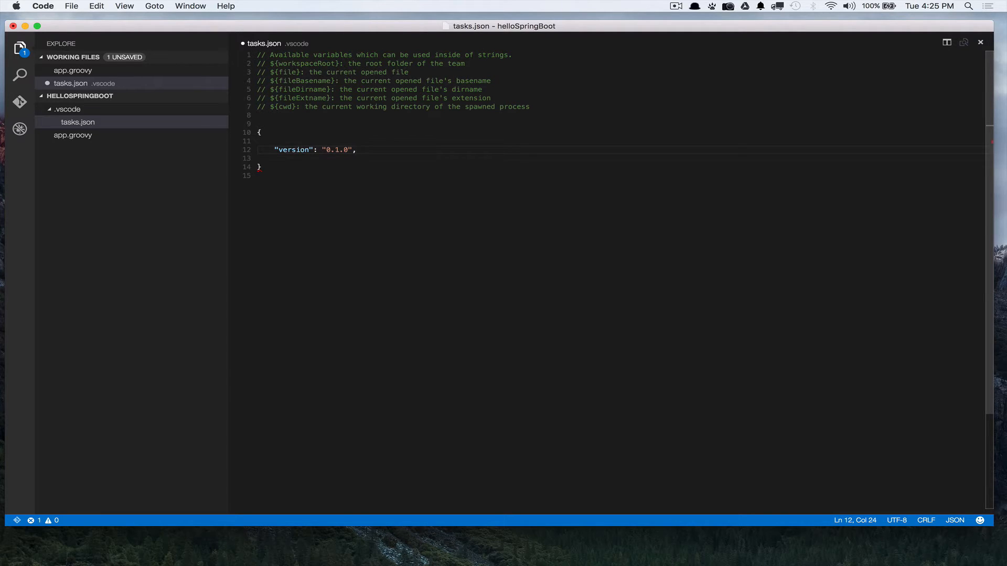
type("\"command\": \"")
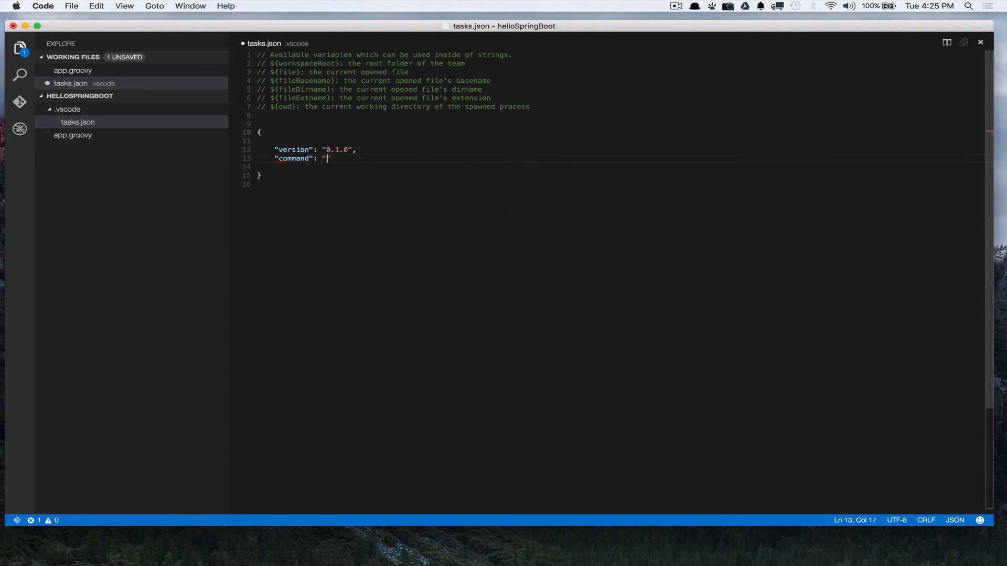
type("spring")
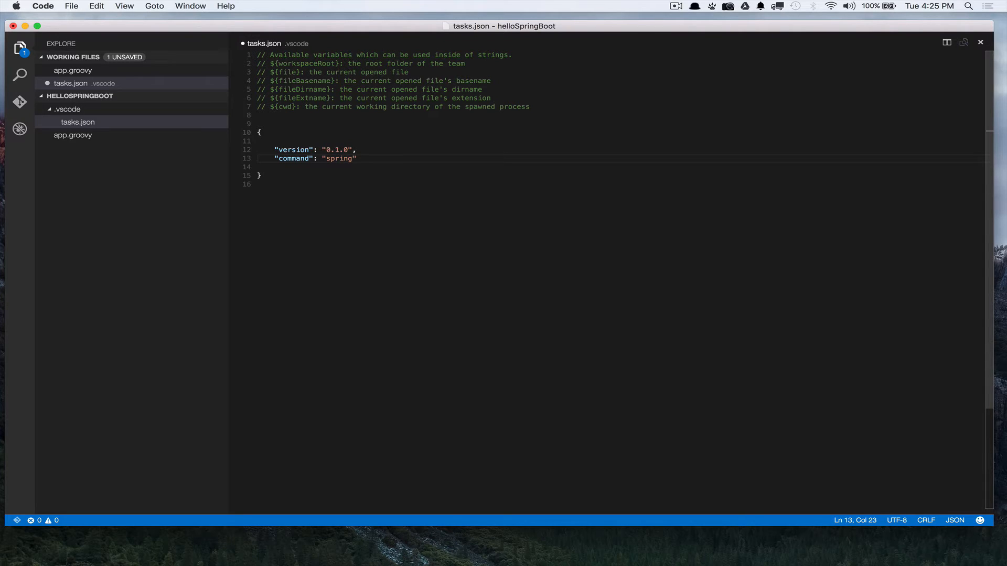
Try windows/osx command blocks with spring-cli and spring, then select them for removal, keeping only version.
triple_click(315, 158)
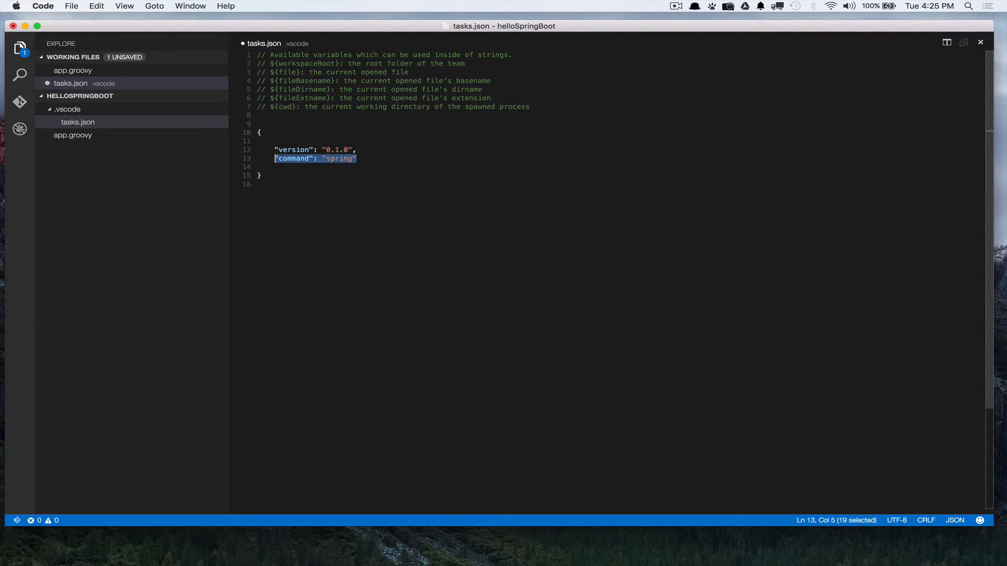
type("windows\": {")
type("\"command\": \"")
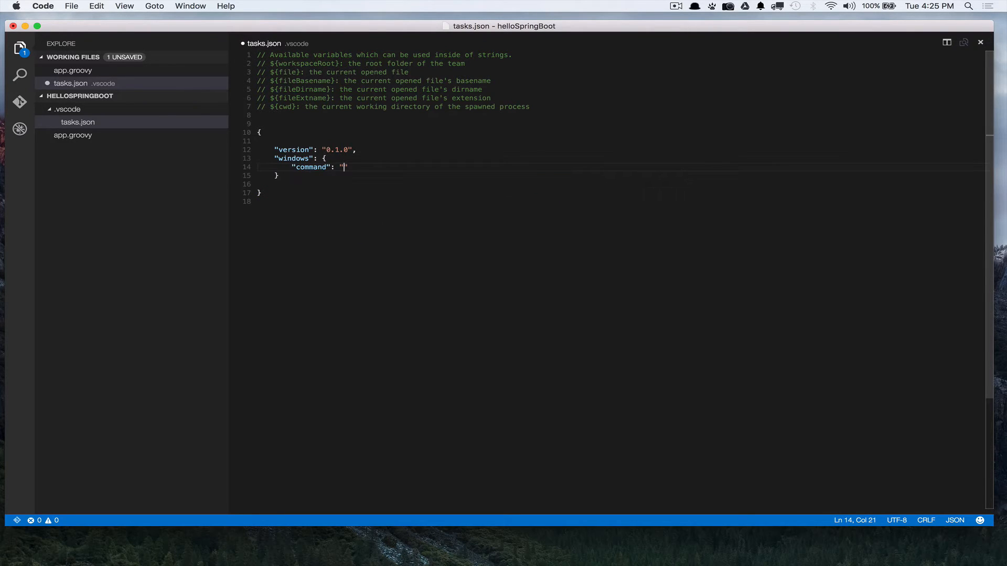
type("spring")
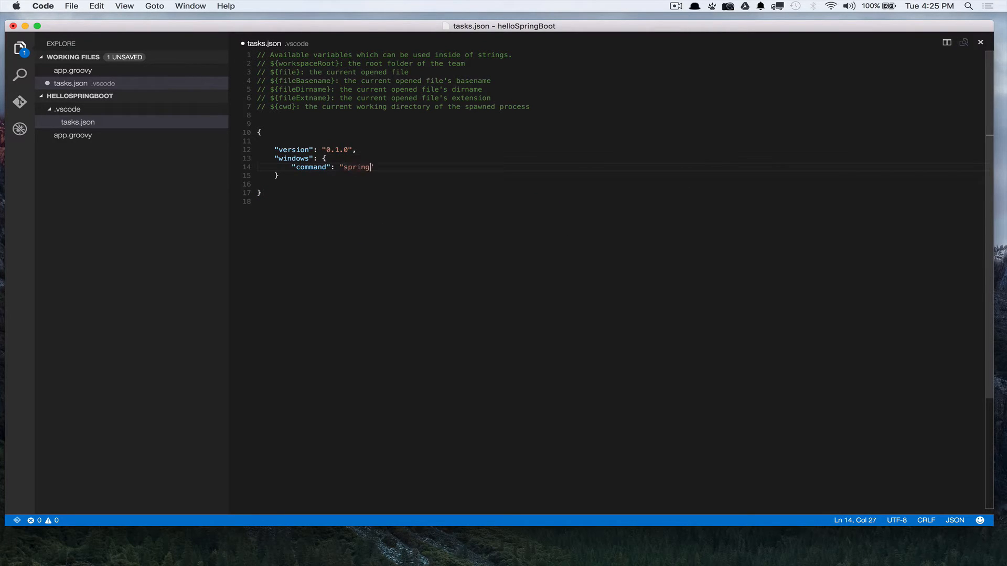
type("-cli")
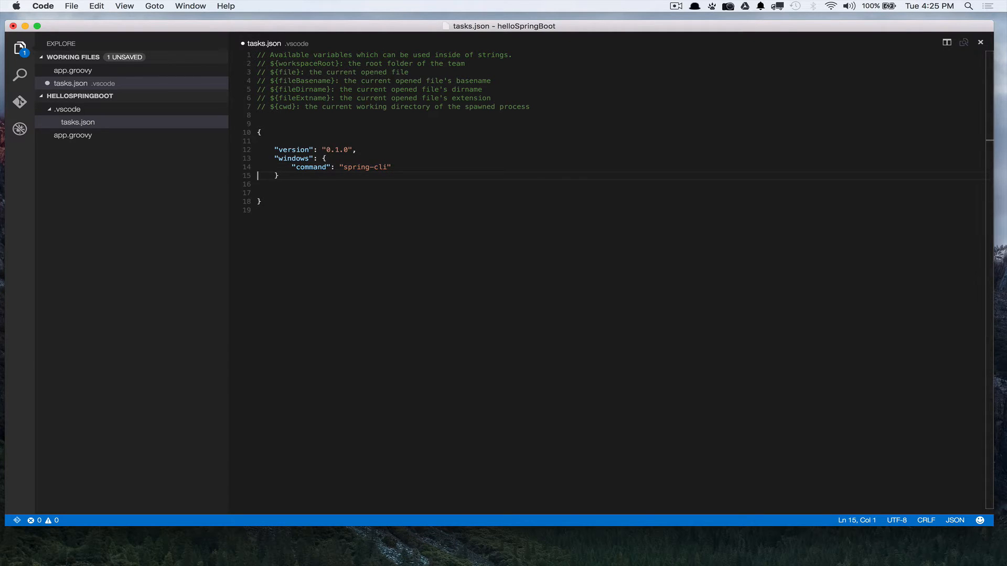
type(",")
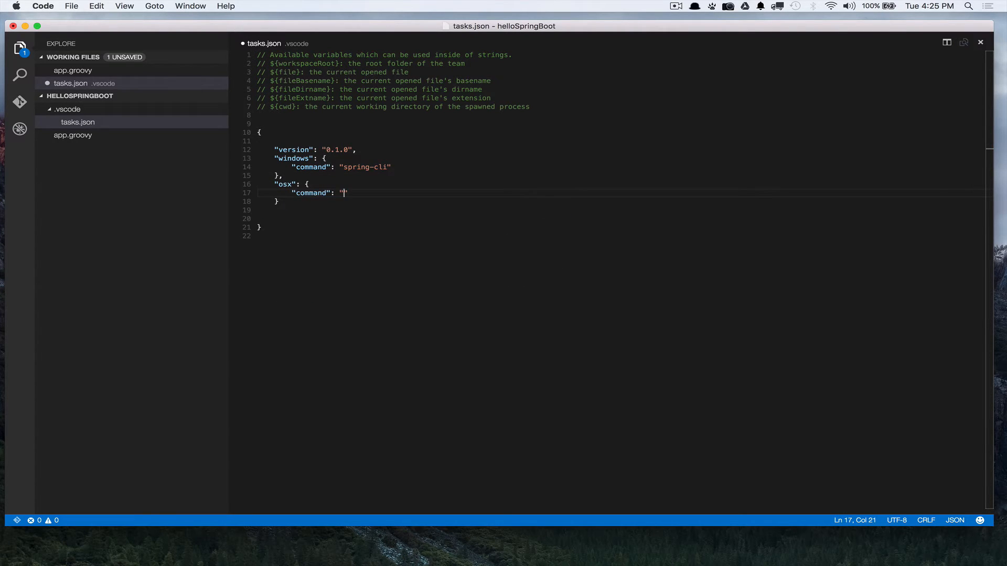
type("spring")
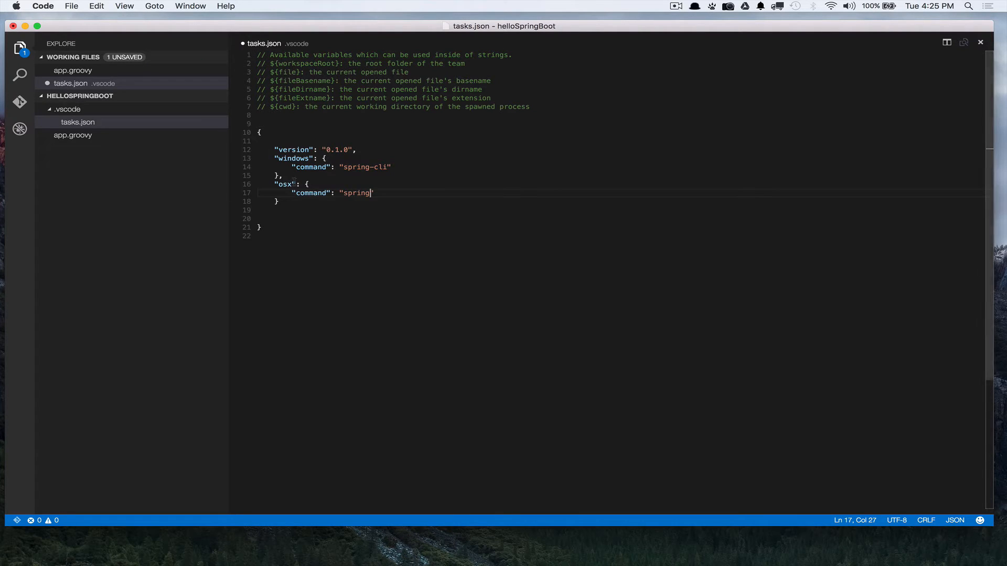
left_click_drag(274, 159, 374, 201)
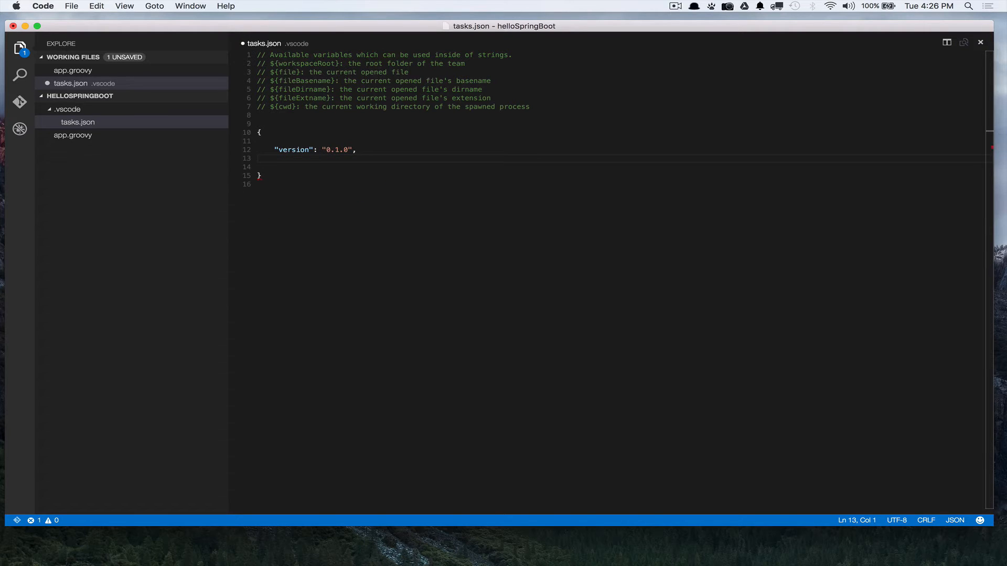
Add "command": "spring", "isShellCommand": true and "showOutput": "silent" after the version entry.
type("command\": \"spring\"")
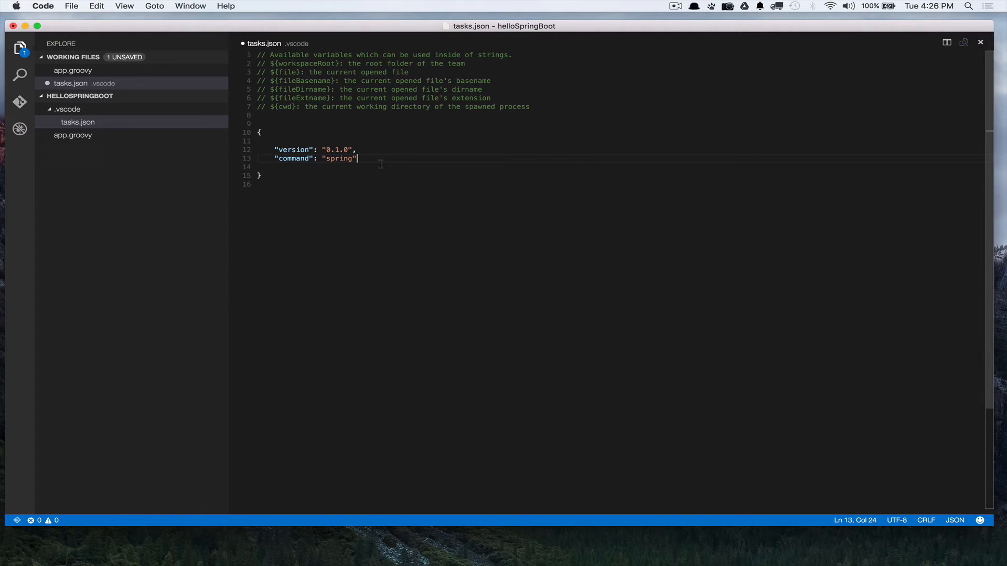
key("Enter")
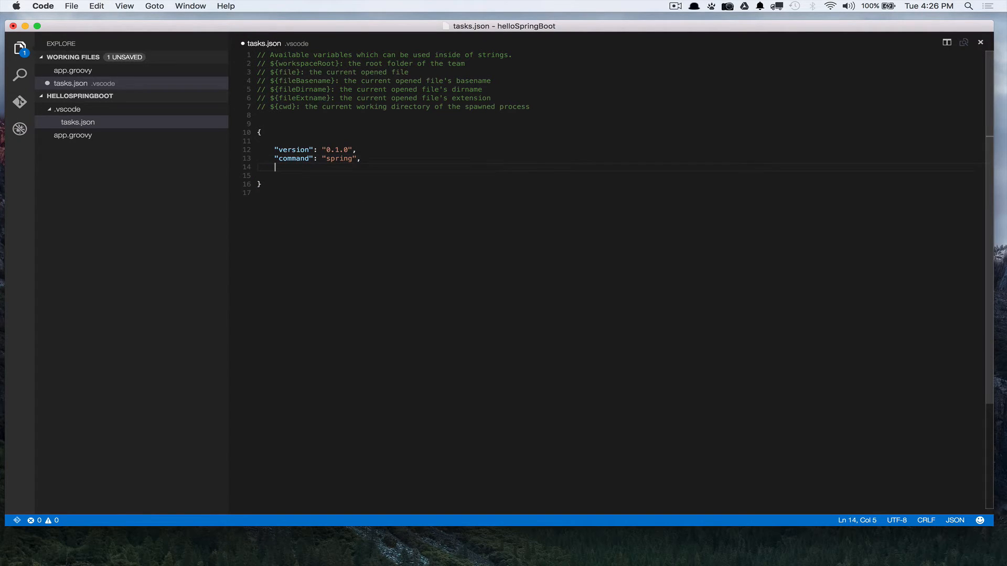
type("isShellCommand\": true")
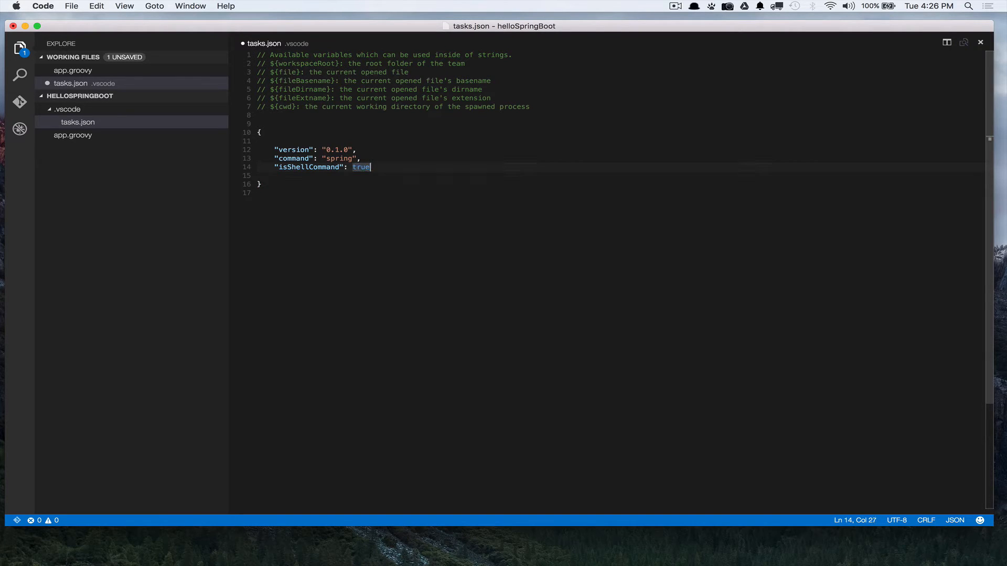
type(",")
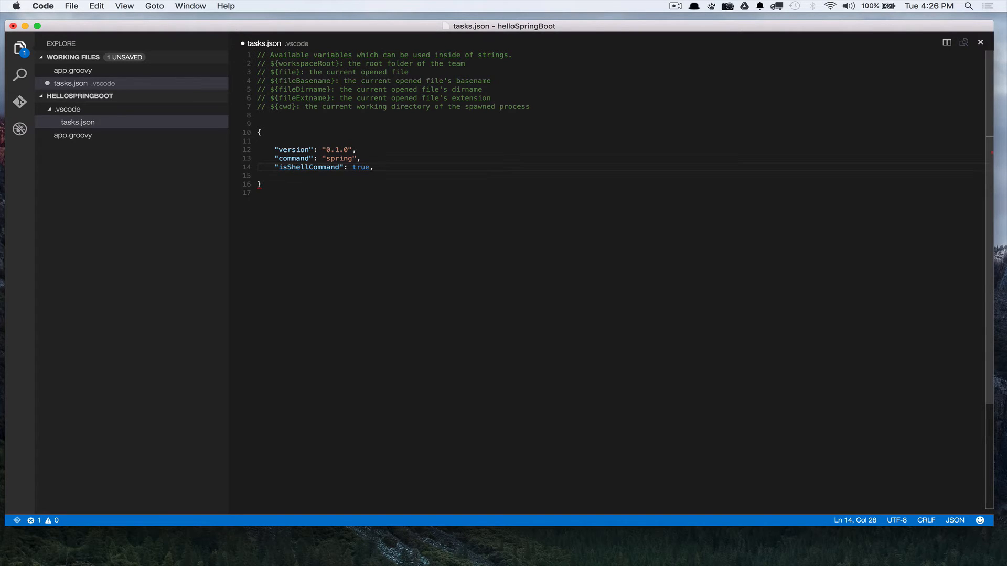
type(",s")
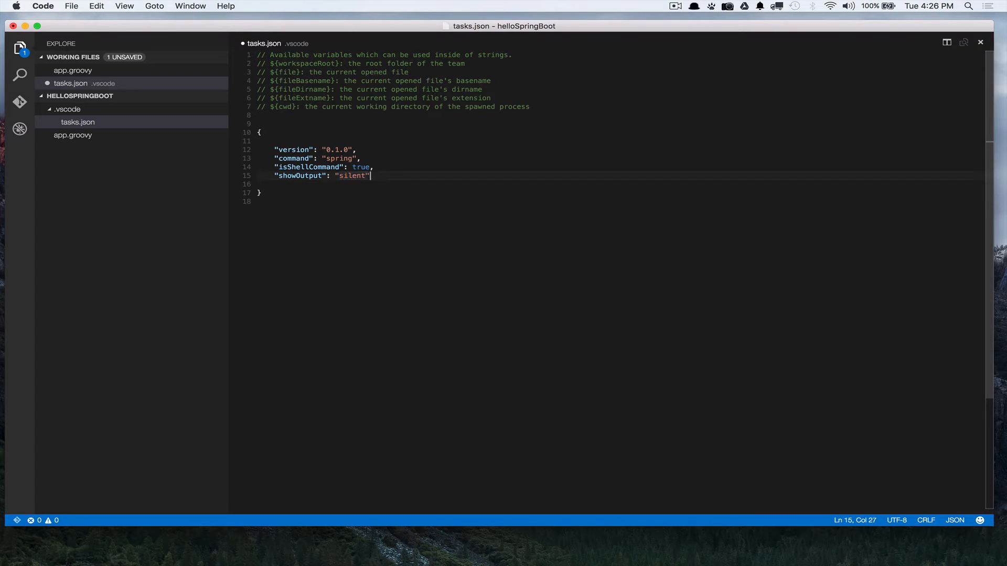
type(",")
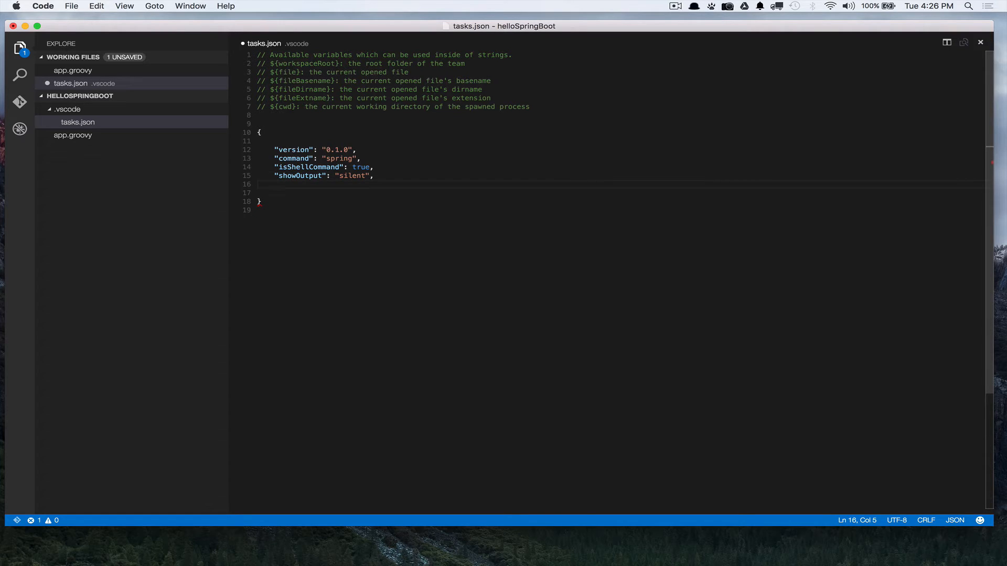
Add an empty "args": [ ] array followed by an empty "tasks": [ ] array below showOutput.
type("\"args\": [")
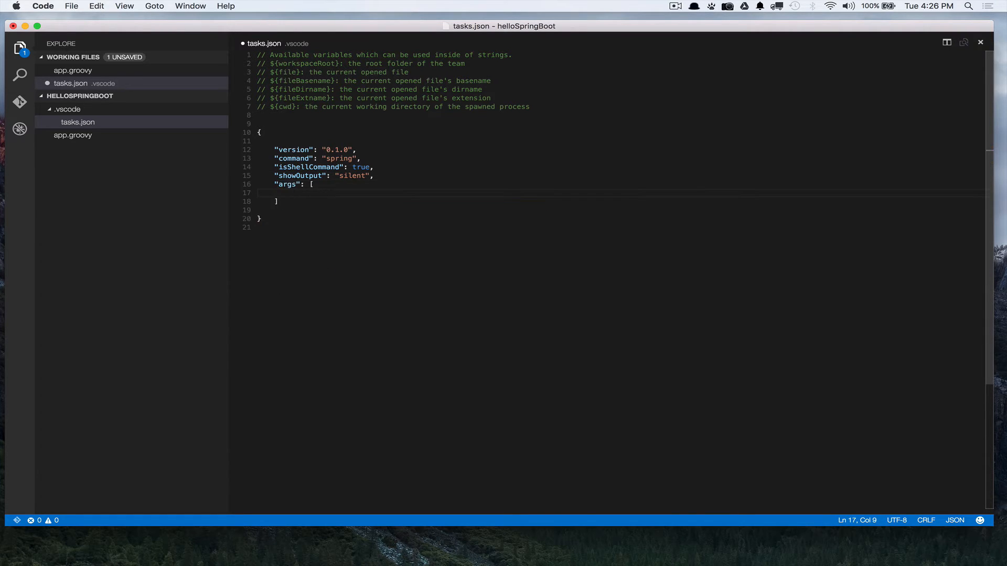
type(",")
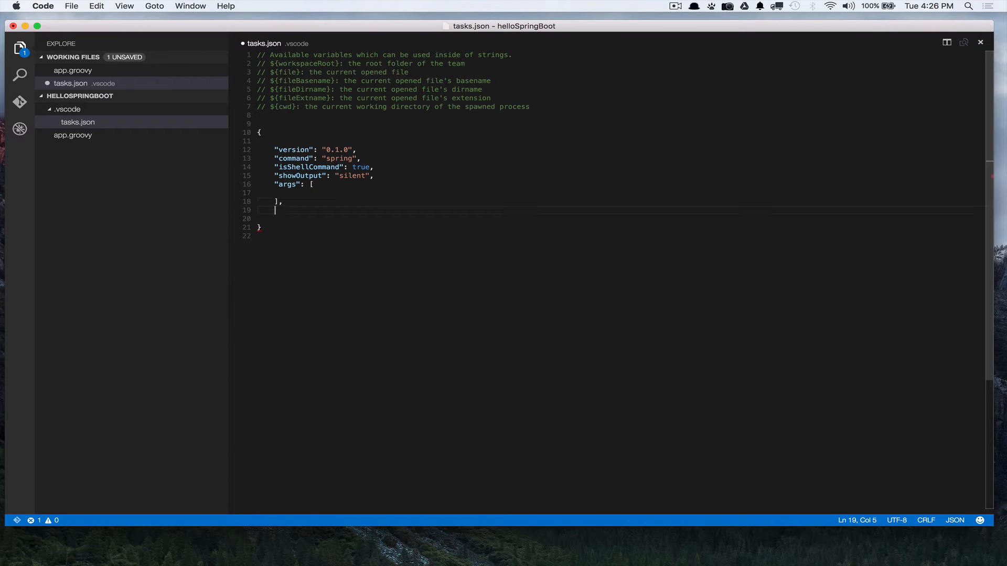
type("tasks\": [")
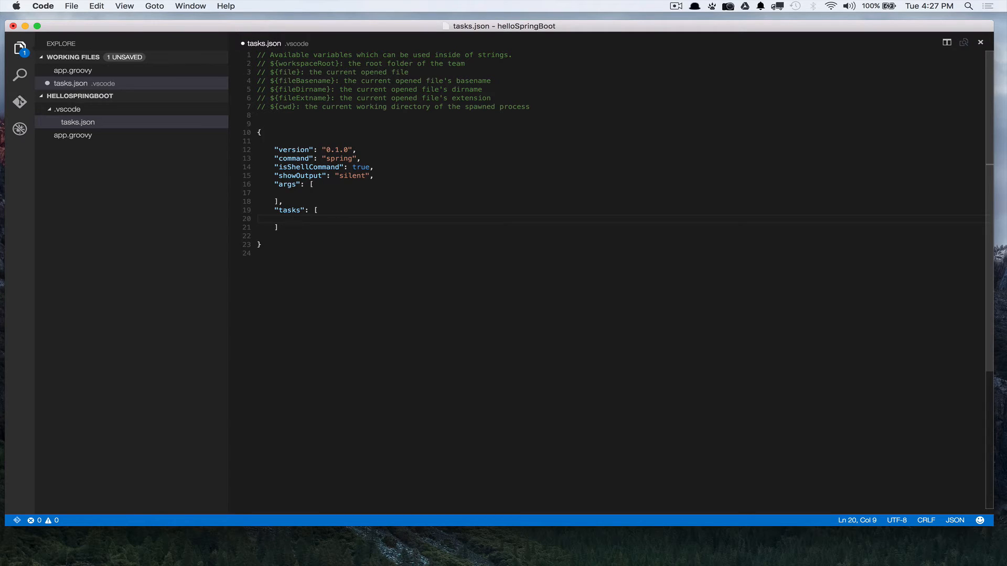
Add a task object with taskName, args ["run ${file}"] and suppressTaskName true.
type("{")
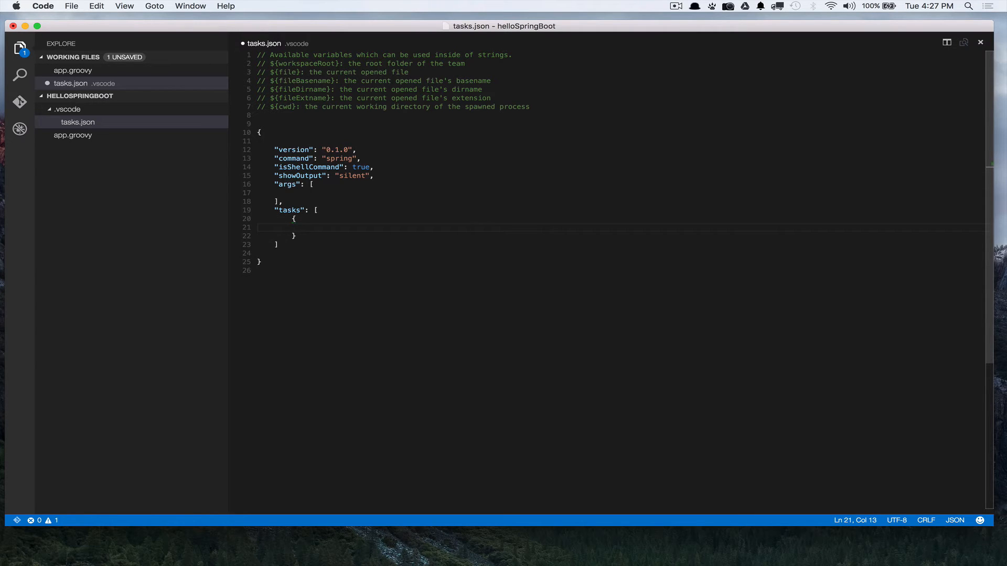
type("taskName\": \"run\",")
type("ar")
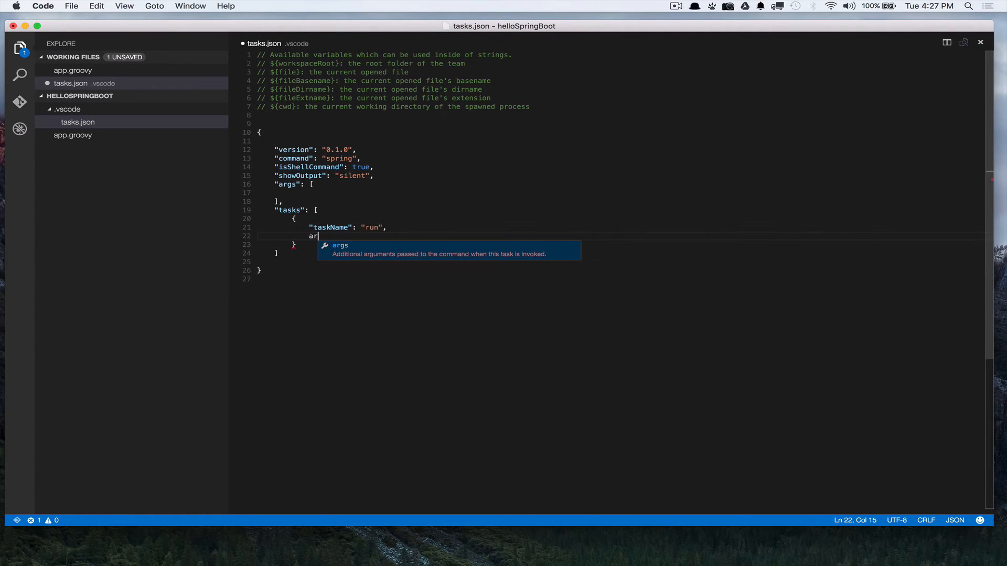
key("Tab")
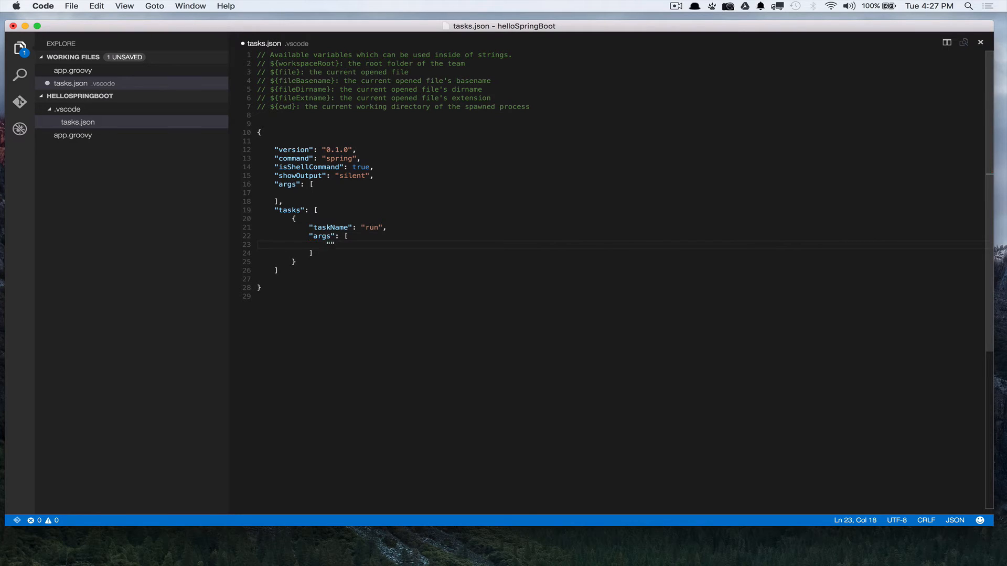
type("run")
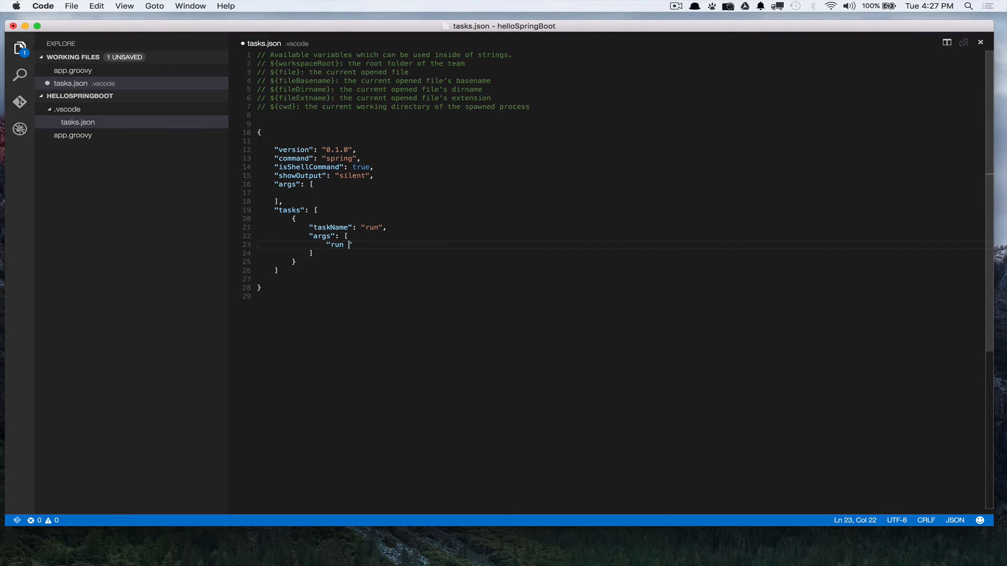
type("${file}")
left_click(620, 253)
type(",")
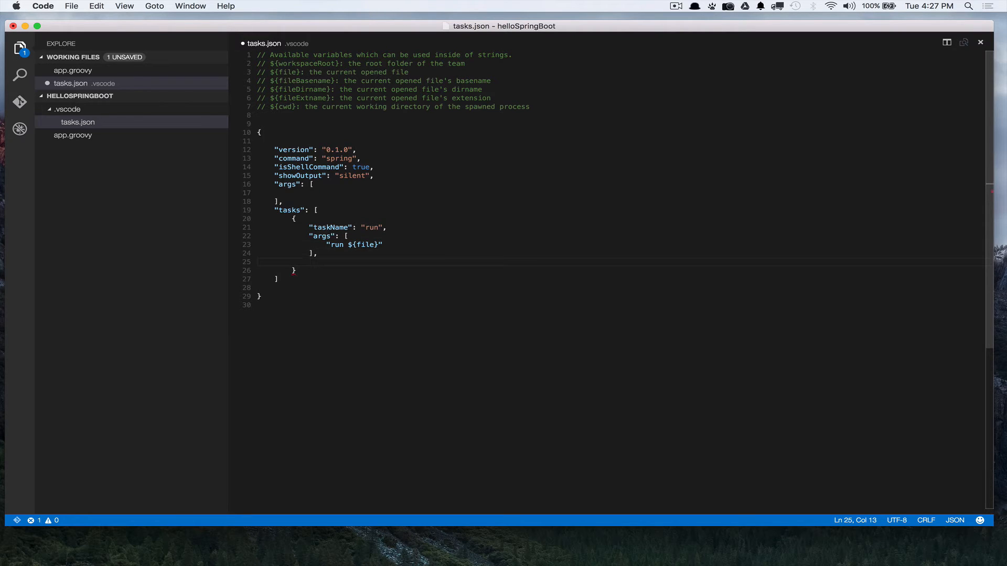
type("suppressTaskName\": true")
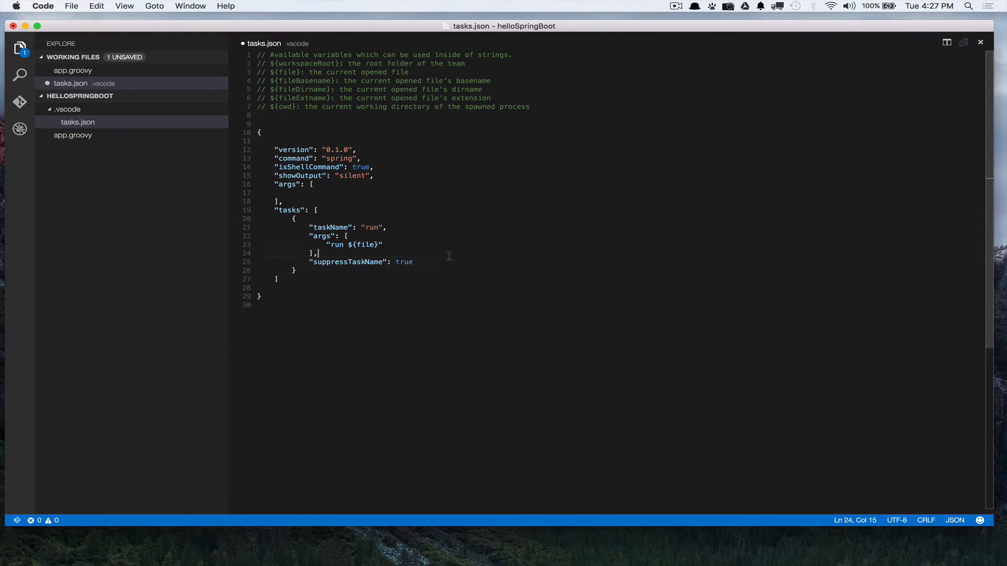
mouse_move(348, 262)
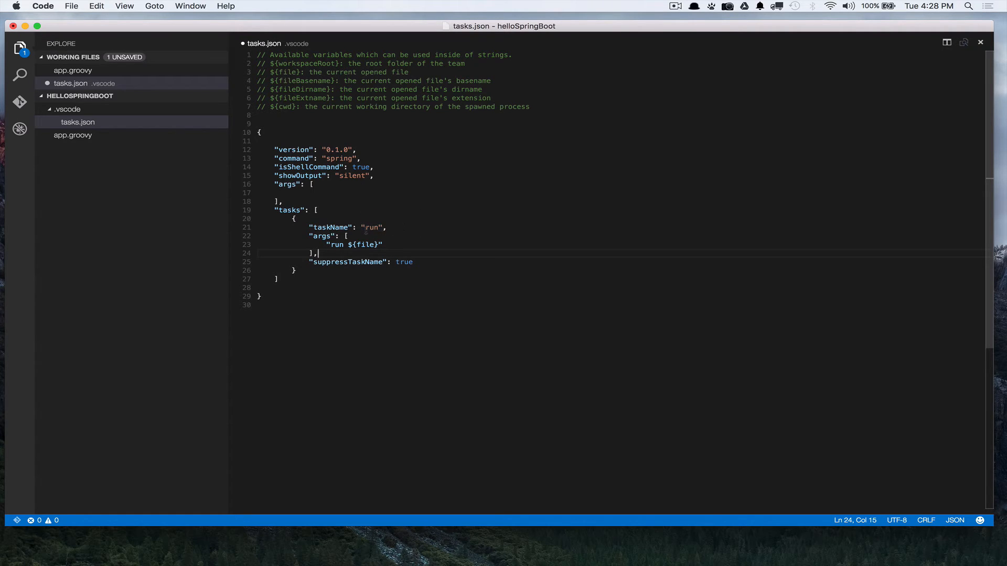
Set the task's showOutput to "always" after suppressTaskName and save tasks.json.
double_click(335, 244)
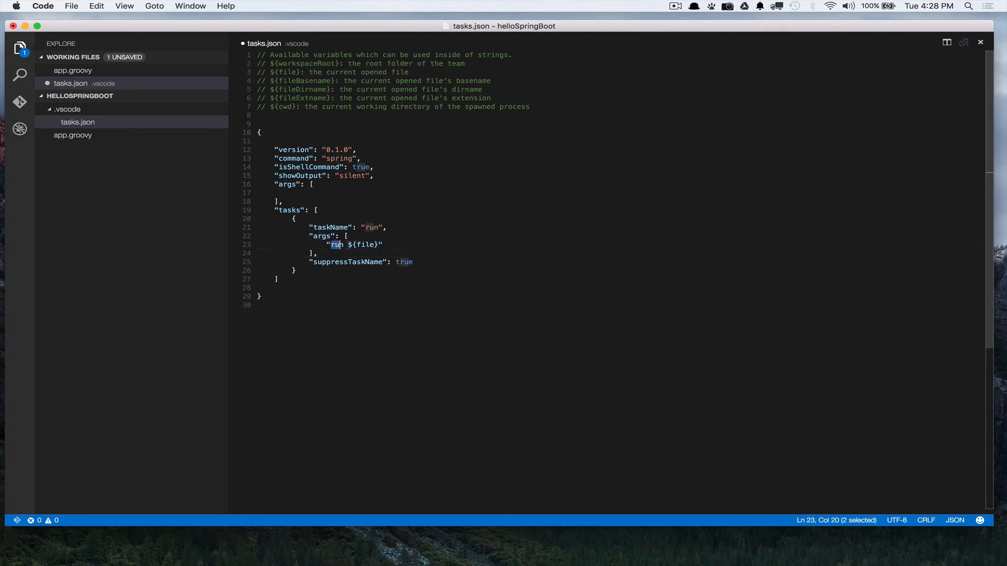
left_click_drag(333, 245, 382, 244)
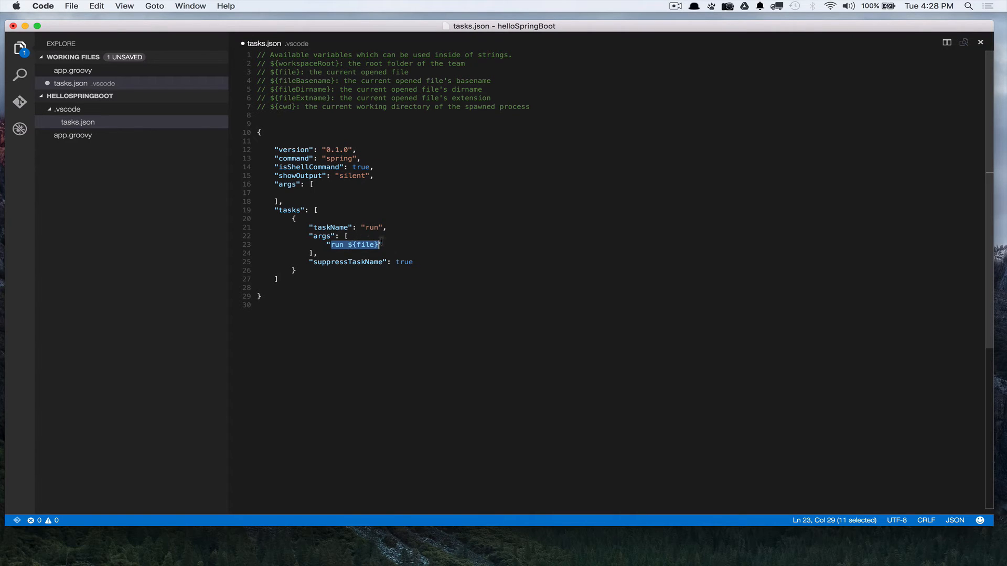
left_click(419, 262)
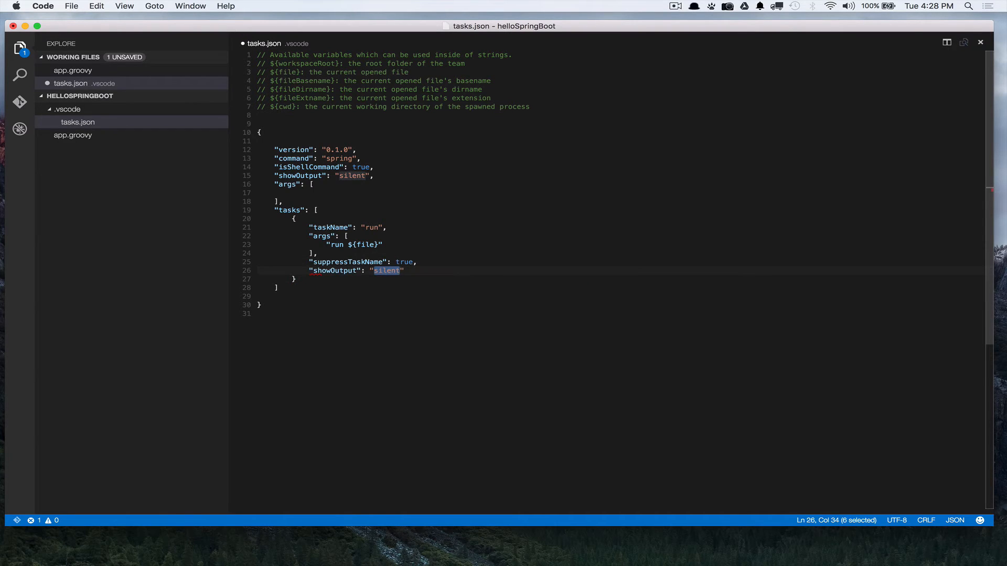
type("always")
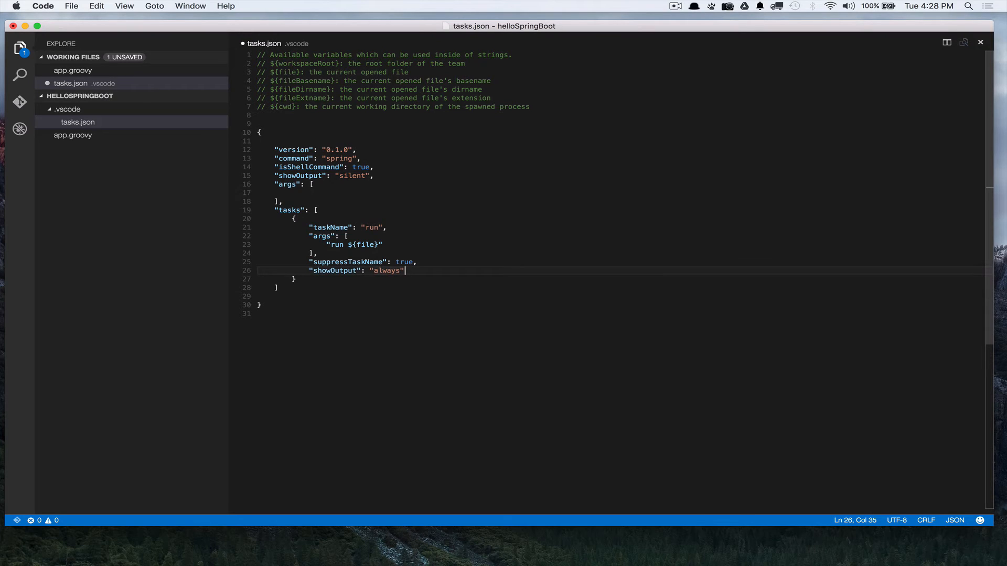
key("cmd+s")
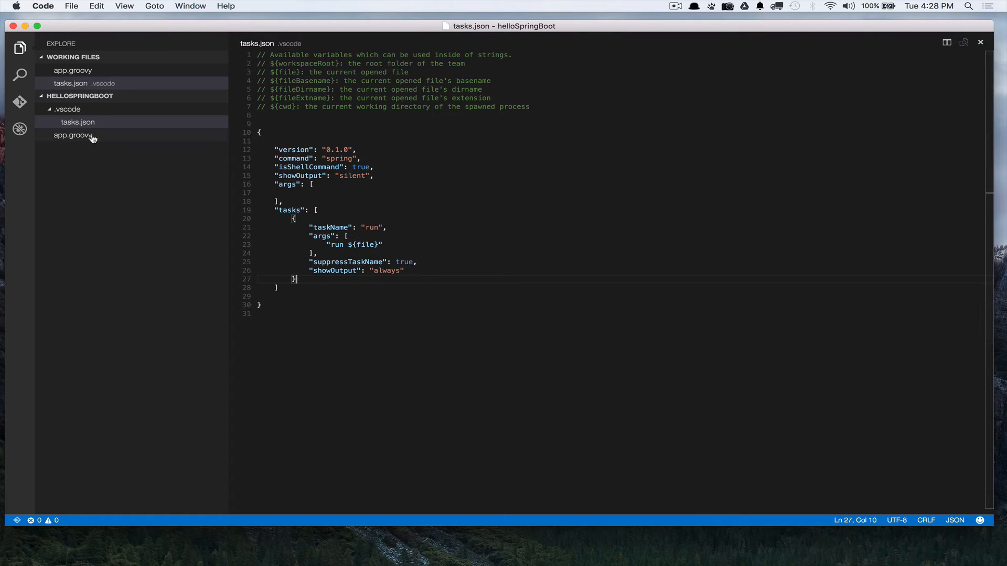
Show app.groovy's HelloWorld controller in the editor and look up Run Task in the command palette.
left_click(72, 135)
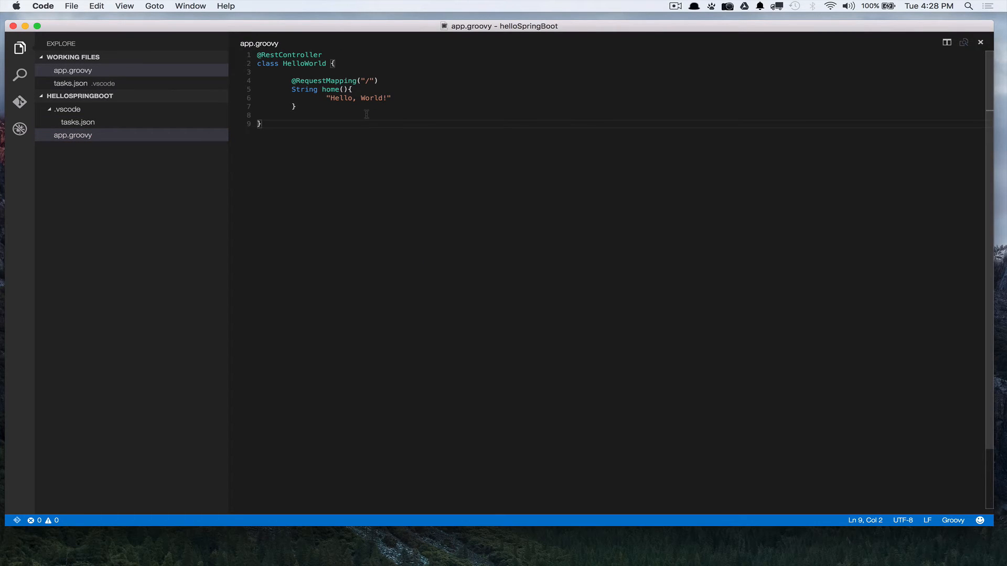
key("cmd+shift+p")
type(">Run Tak")
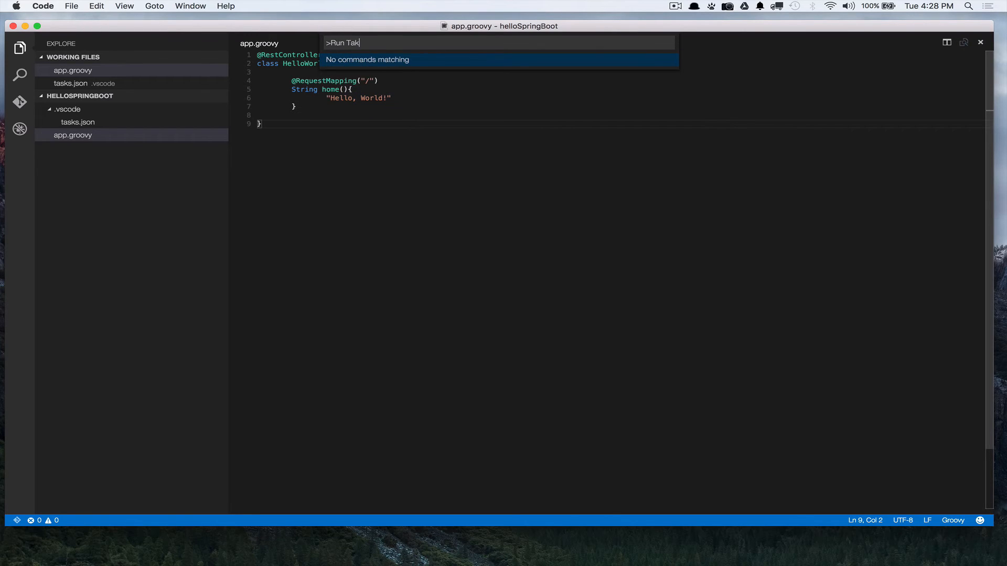
type("task")
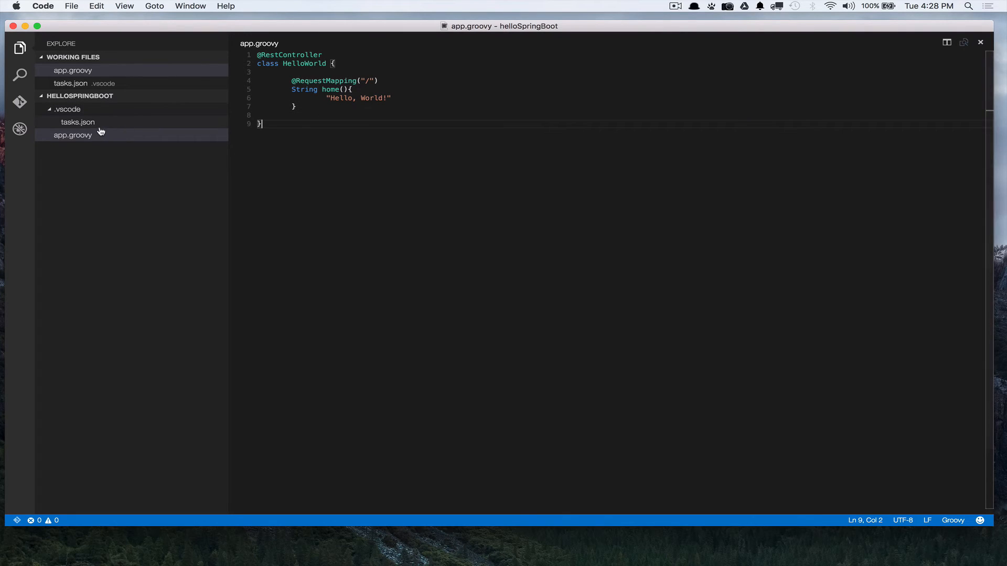
Rename the task in tasks.json to "Run Spring Boot Project", save it, and return to app.groovy.
left_click(78, 122)
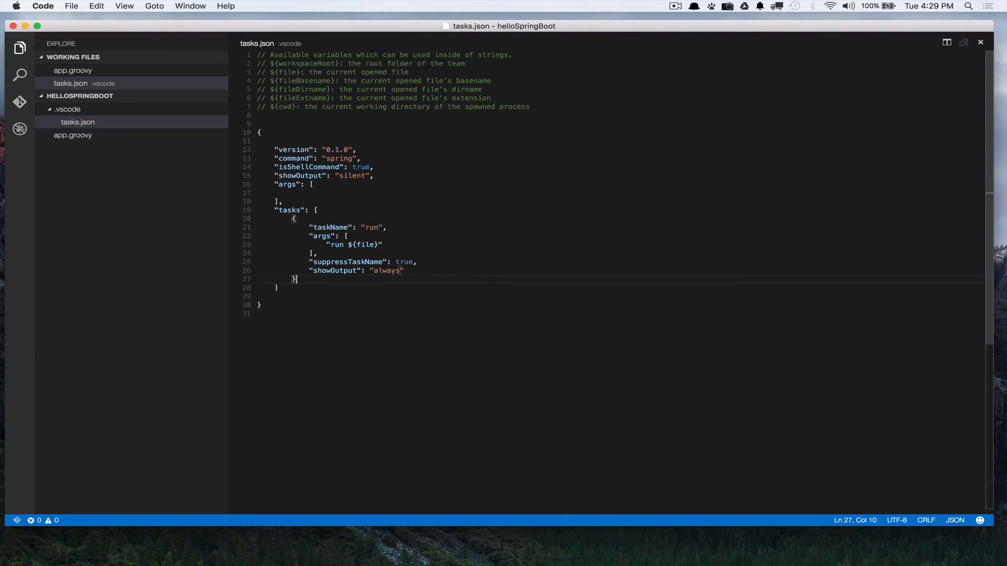
double_click(371, 227)
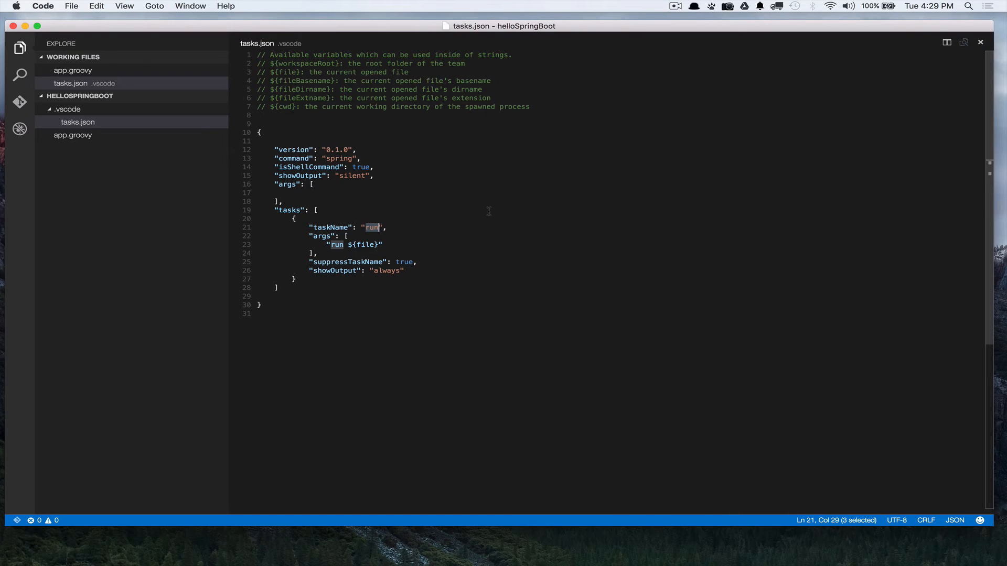
type("Run M")
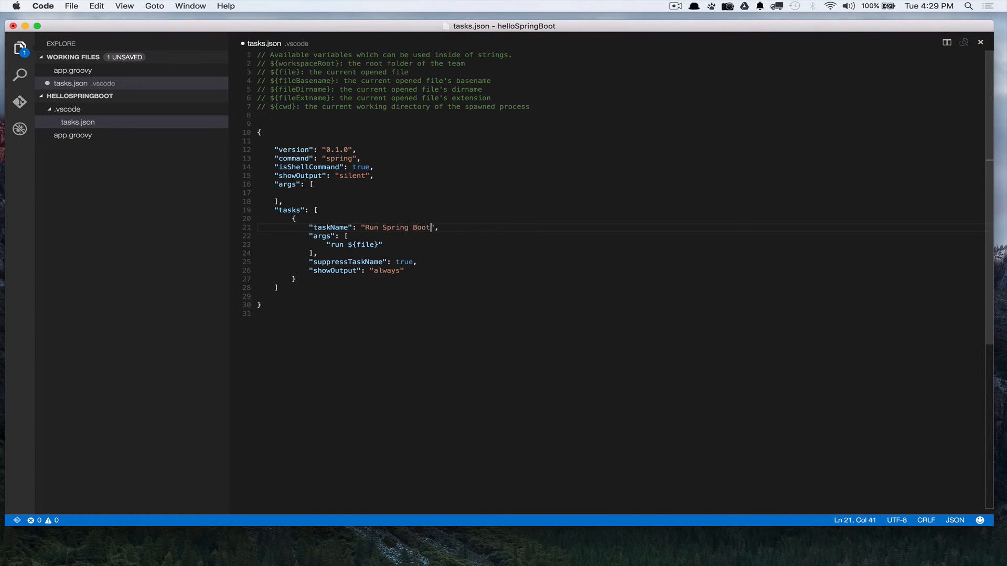
type("Project")
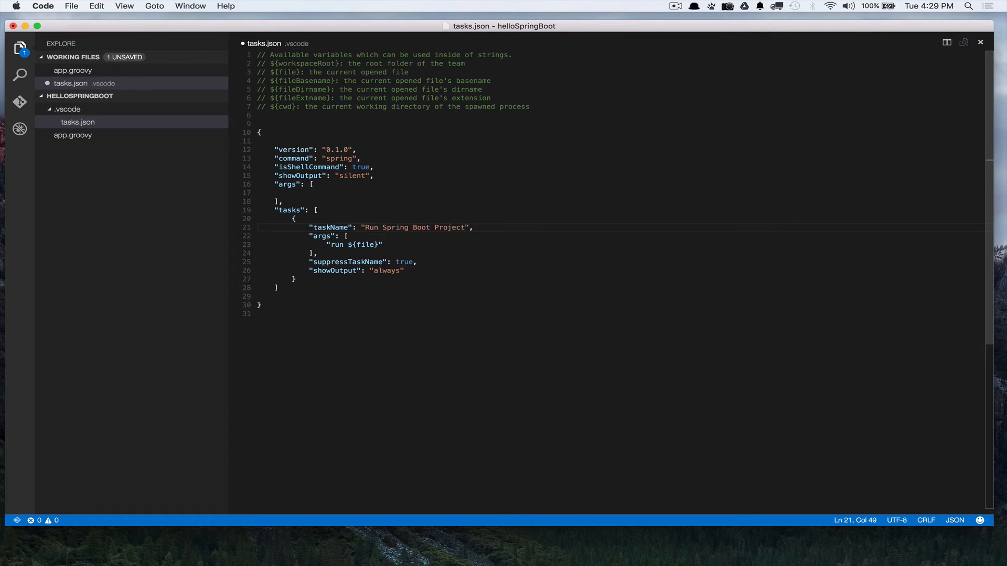
double_click(403, 262)
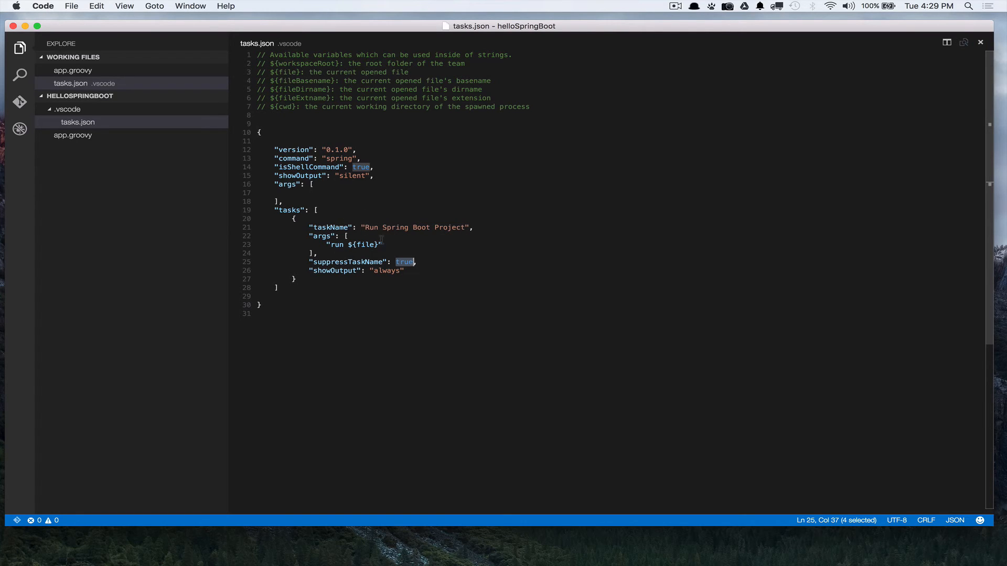
mouse_move(410, 258)
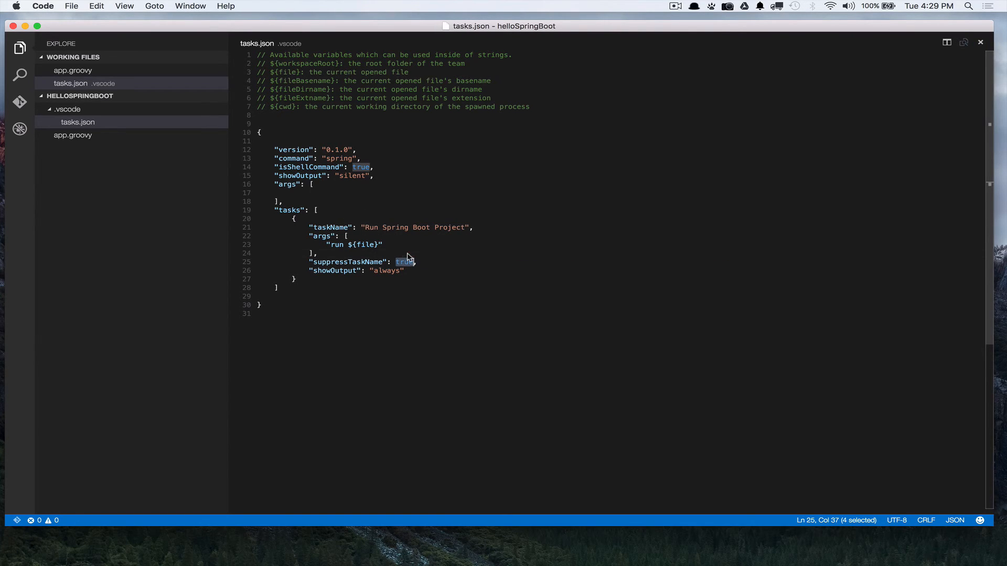
left_click(375, 252)
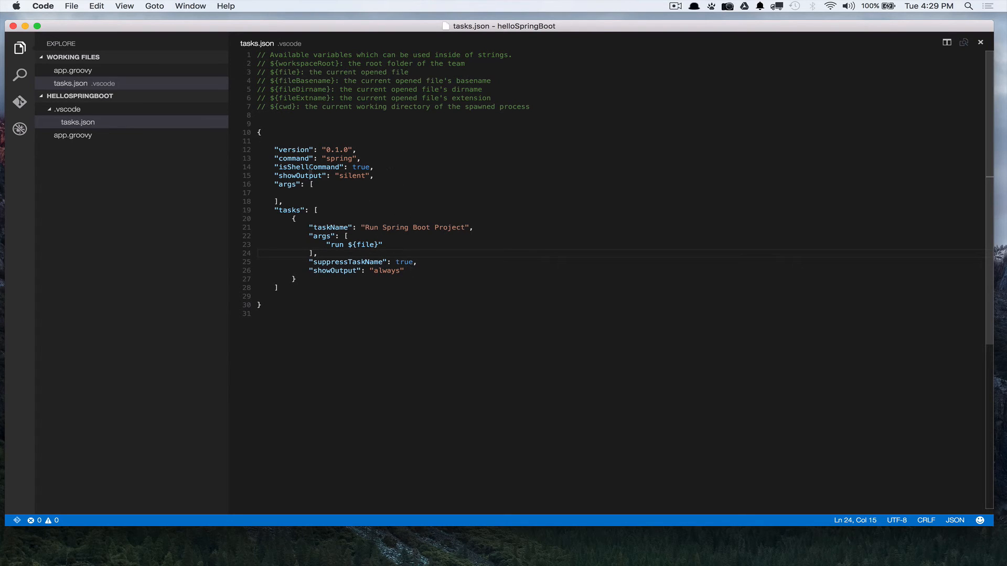
left_click(72, 71)
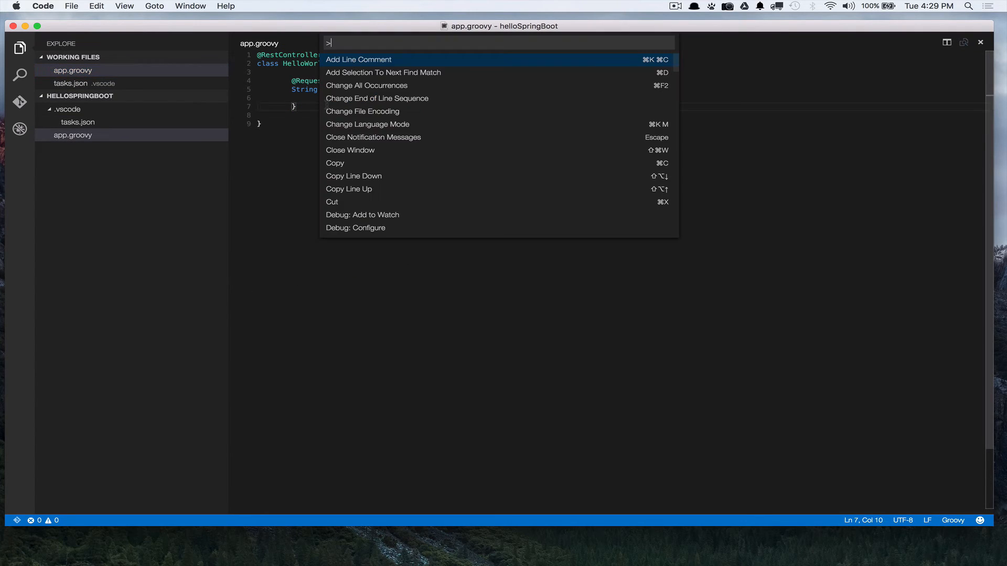
Run the Run Spring Boot Project task on app.groovy and widen the output panel to read the Spring Boot startup log.
type("Run Task")
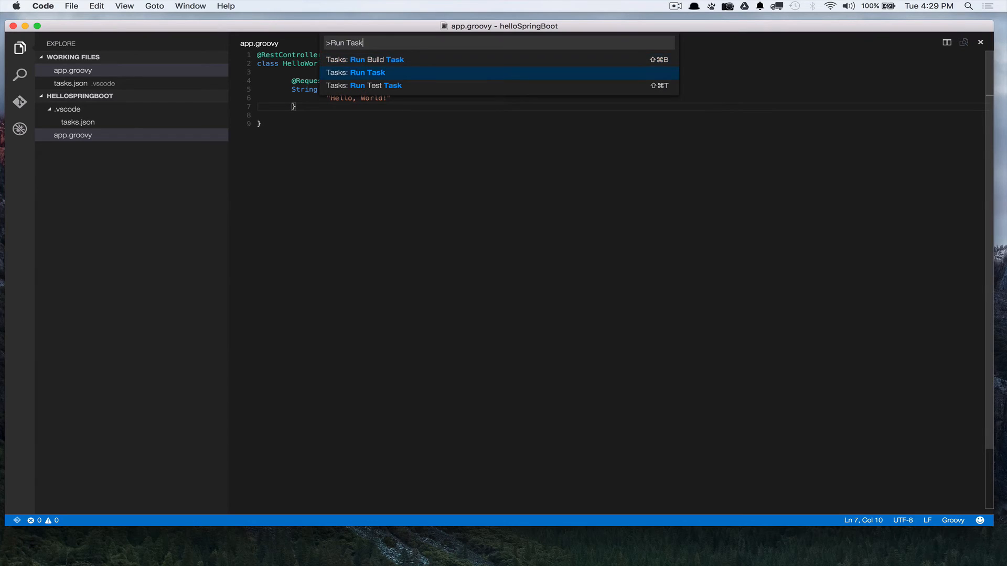
type("task")
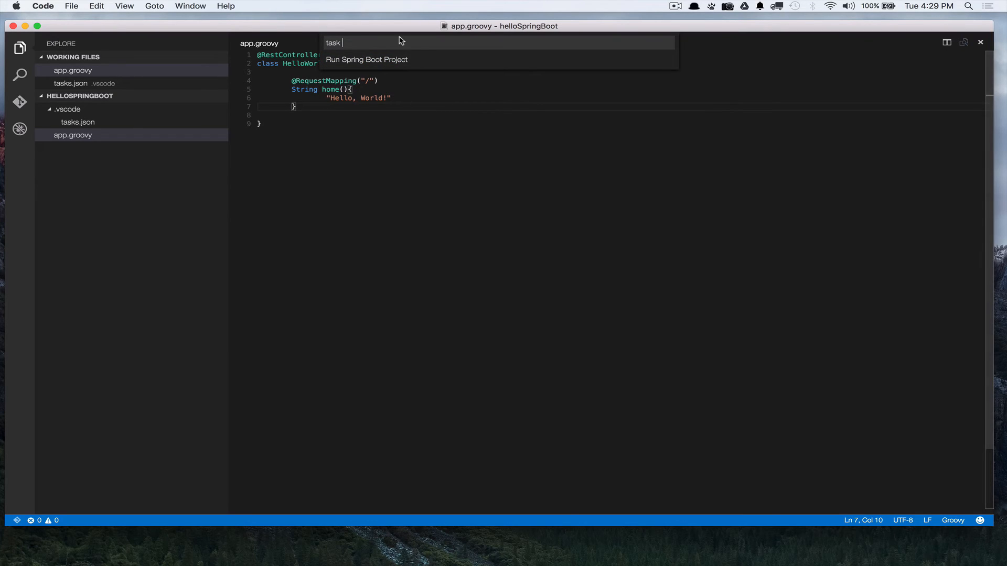
left_click(366, 59)
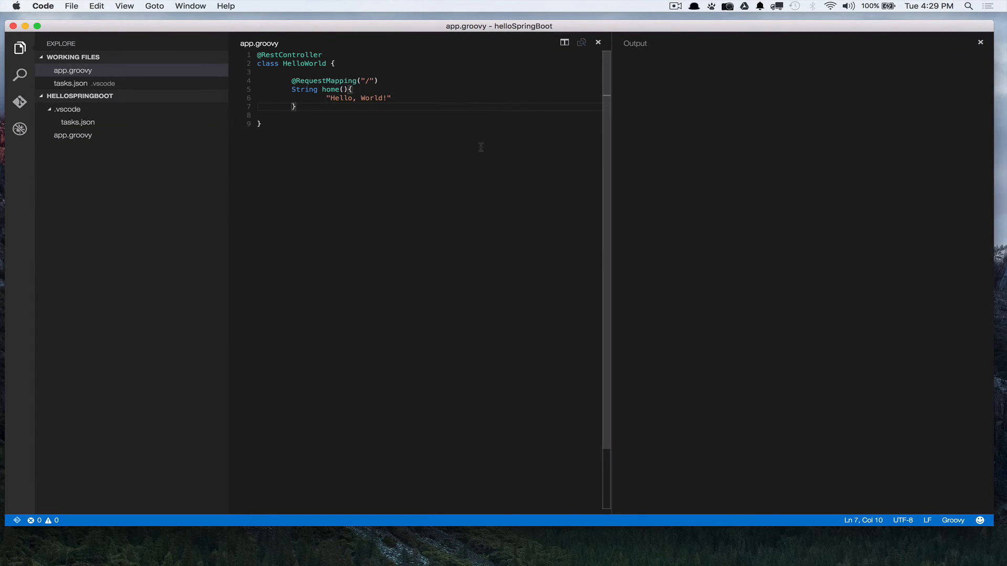
mouse_move(611, 127)
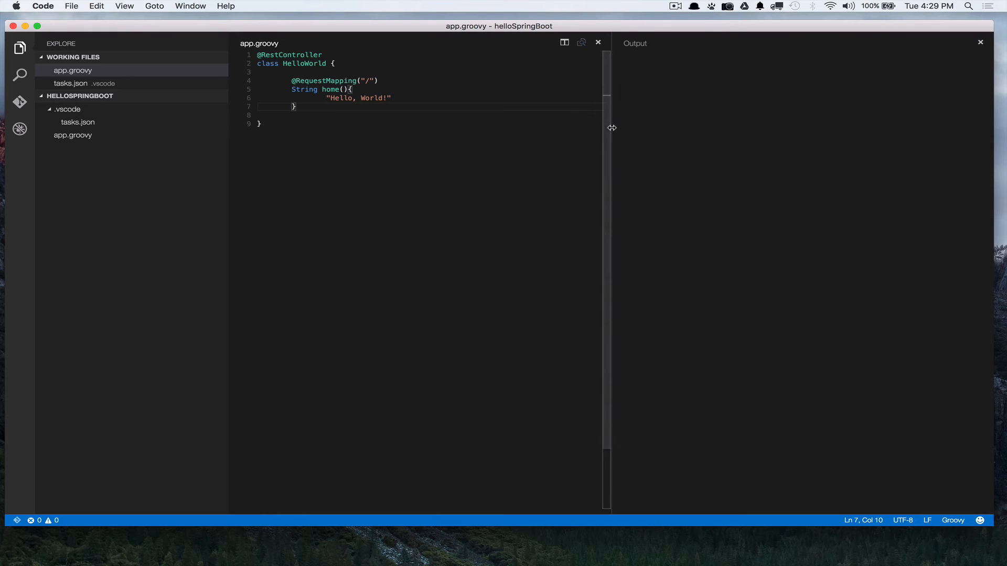
left_click_drag(611, 127, 391, 144)
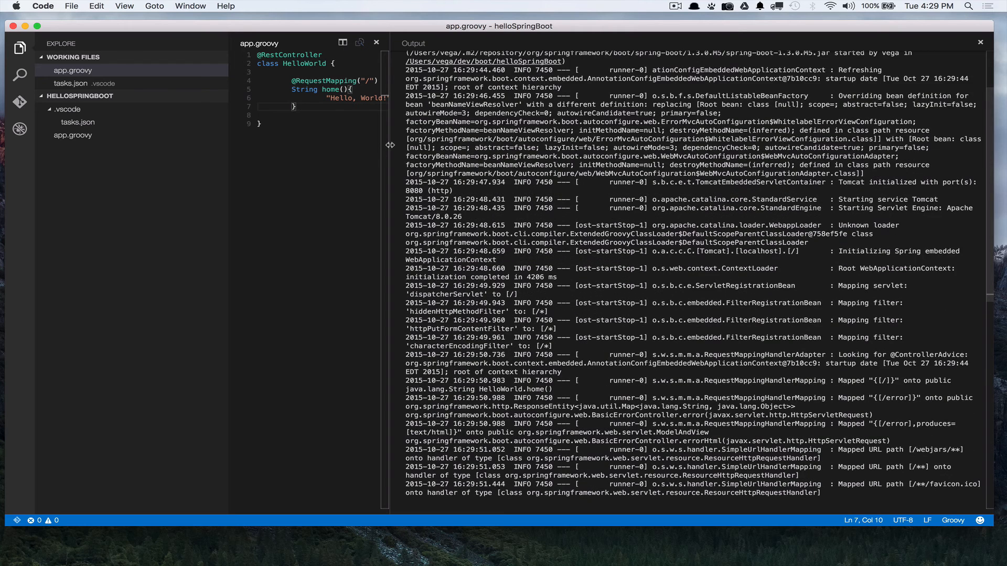
scroll("down", 3)
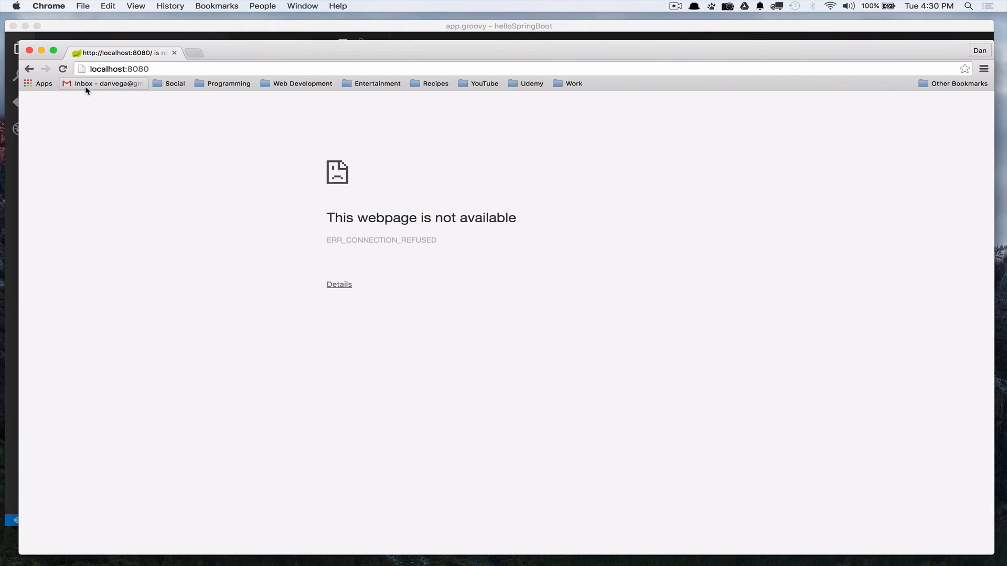
Reload the localhost:8080 page in Chrome against the now-running Spring Boot app.
left_click(62, 69)
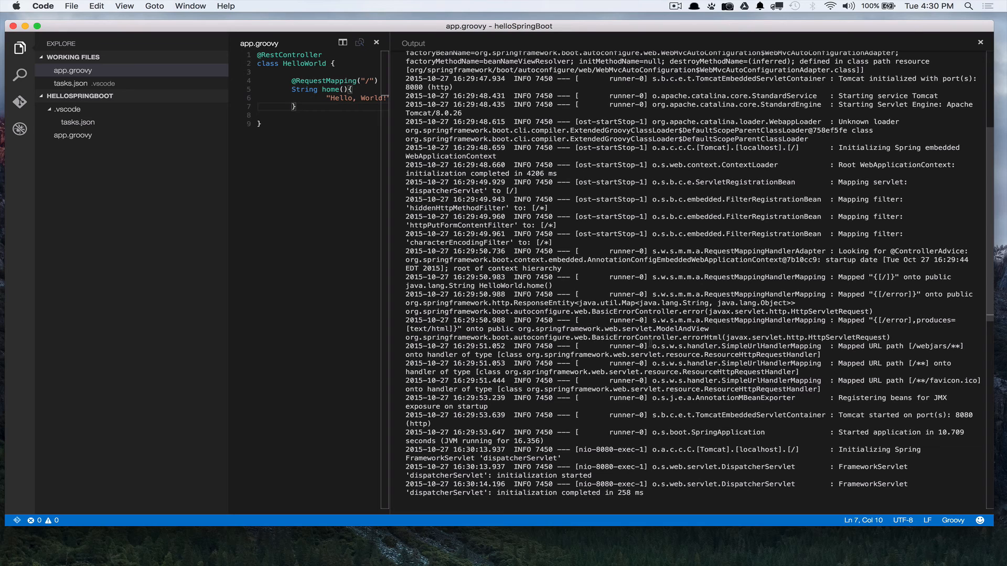
Terminate the running Spring Boot task via Tasks: Terminate Running Task and reopen tasks.json.
type("Ta")
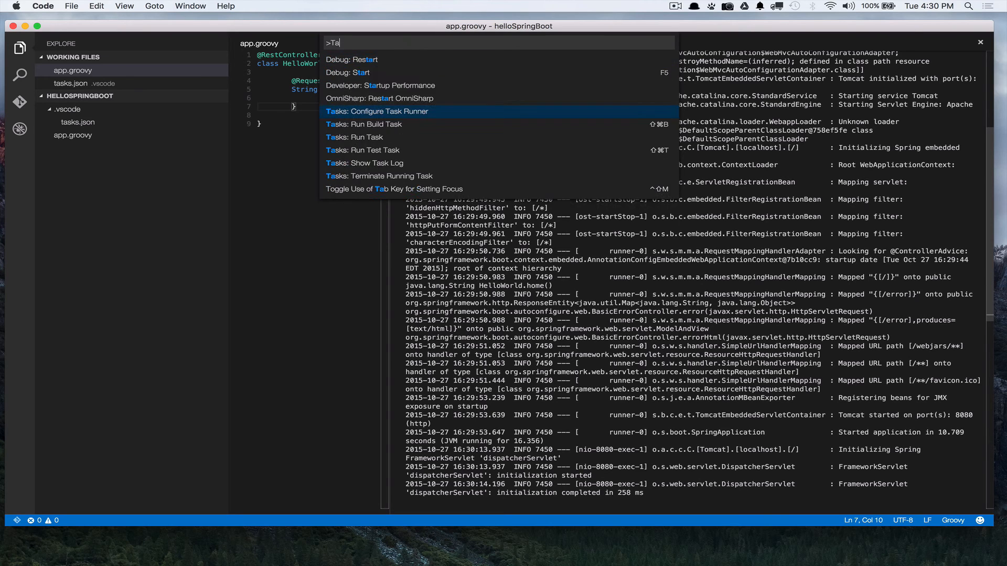
type("sk")
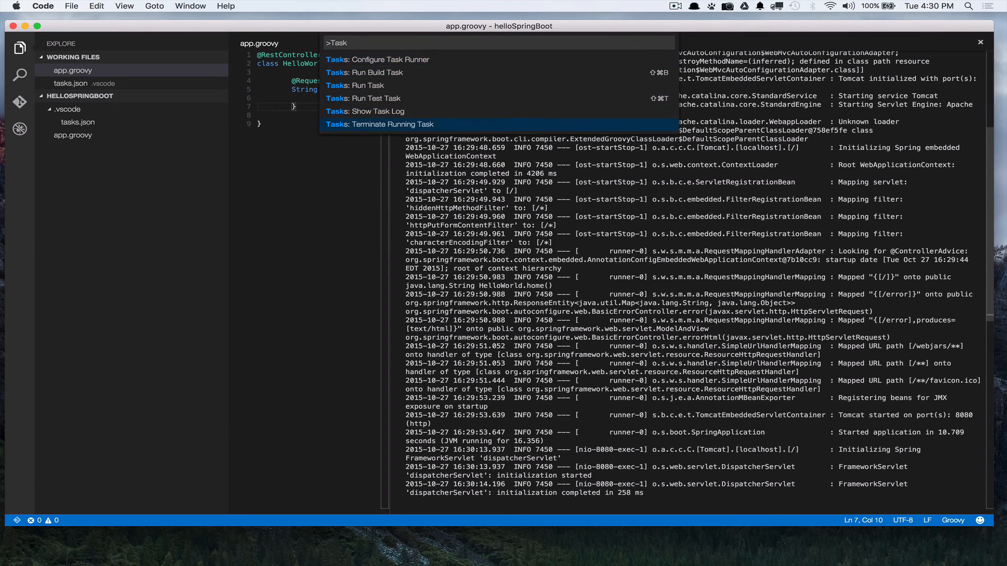
left_click(380, 123)
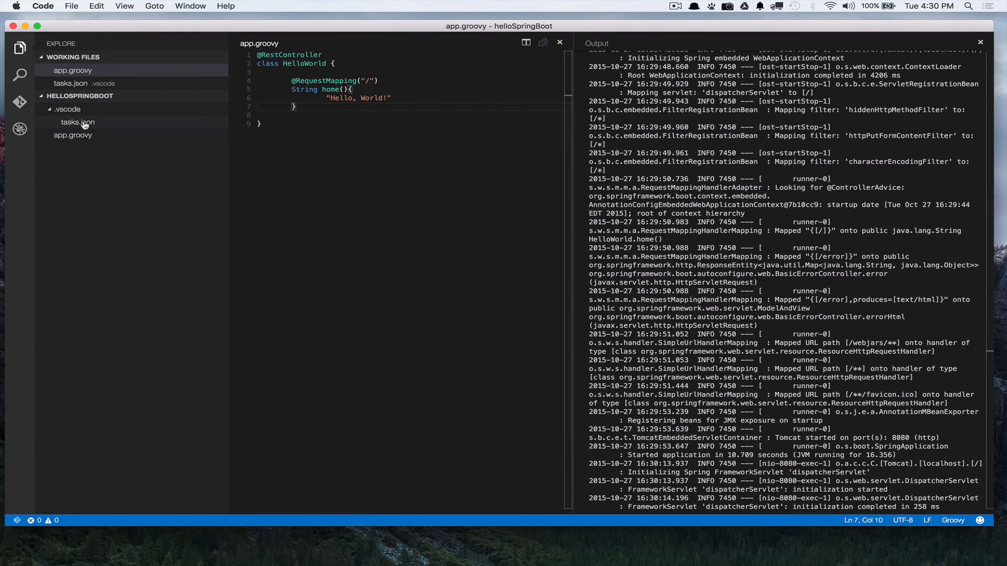
left_click(78, 122)
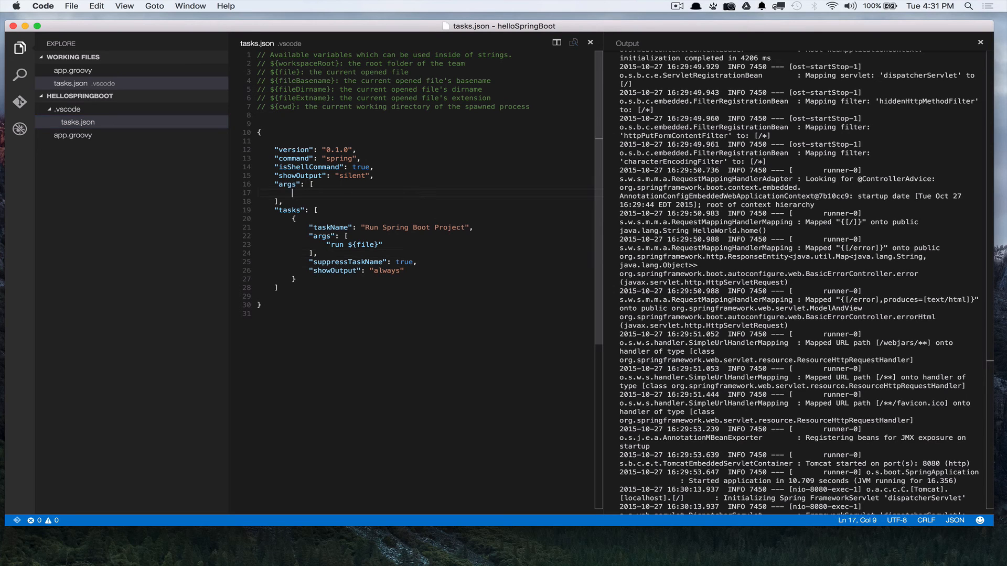
Add "-d" to the top-level args array, save tasks.json and return to app.groovy.
type("\"-d\"")
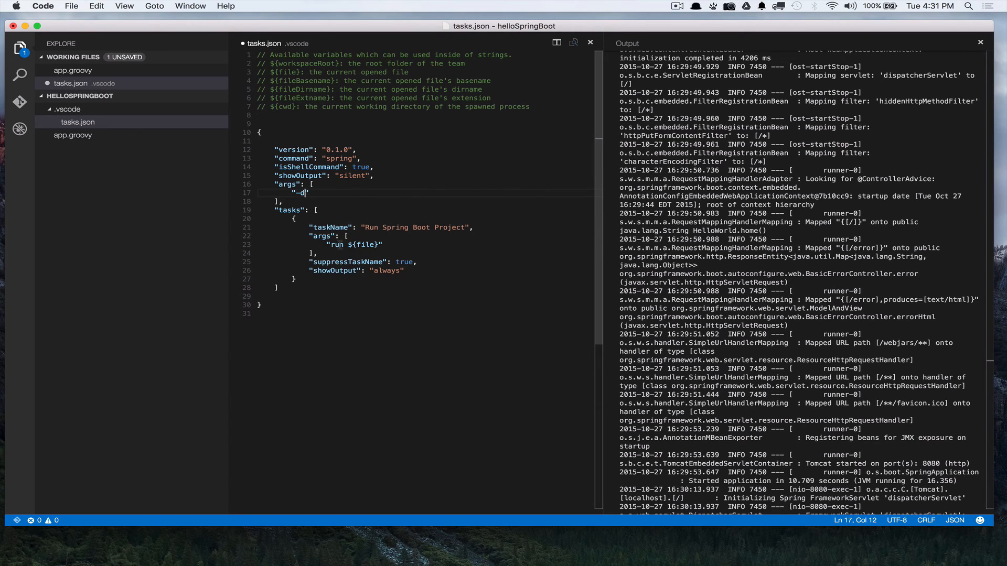
mouse_move(314, 167)
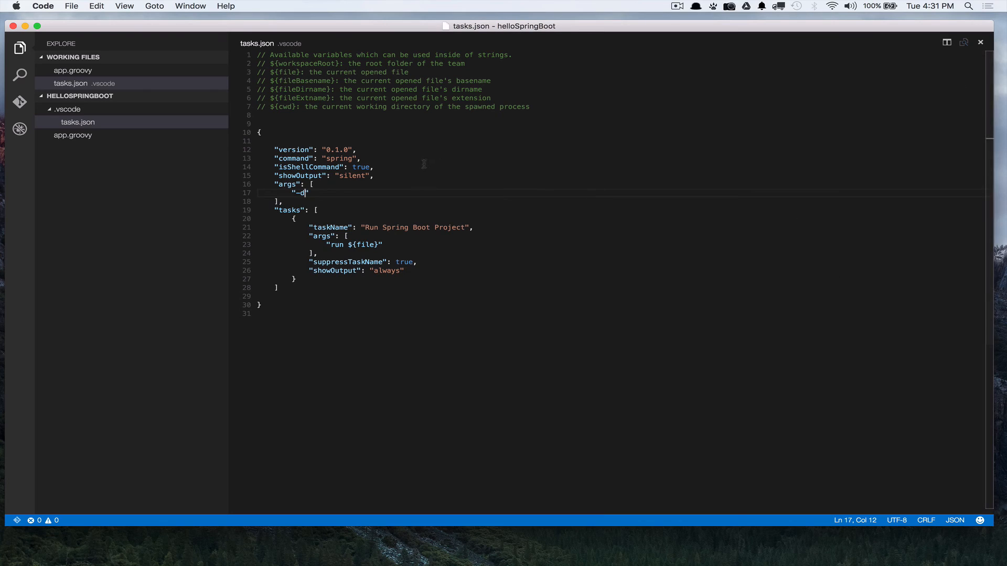
left_click(72, 70)
type(">T")
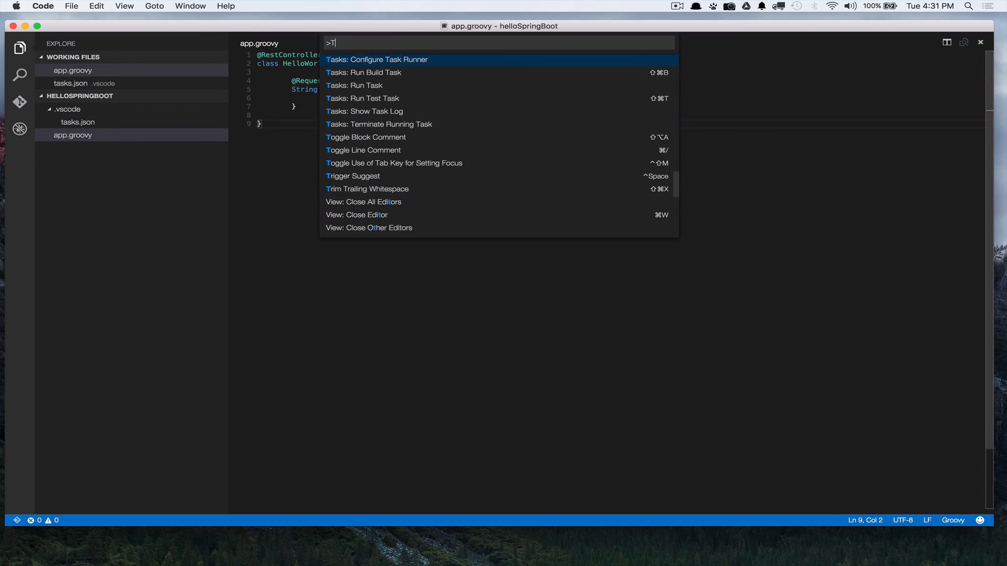
Rerun the Run Spring Boot Project task with -d and read its debug log, then return to tasks.json.
type("task")
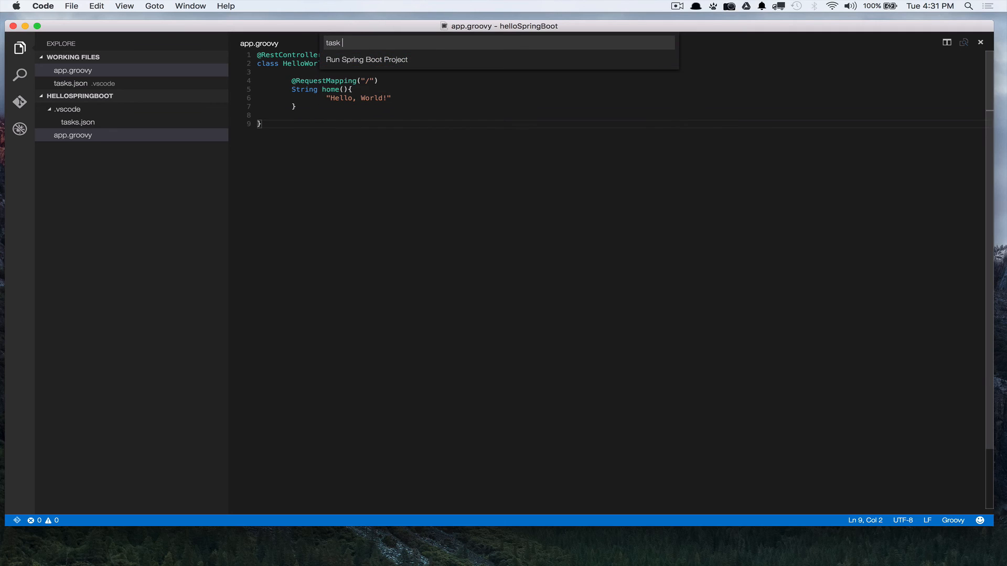
left_click(366, 58)
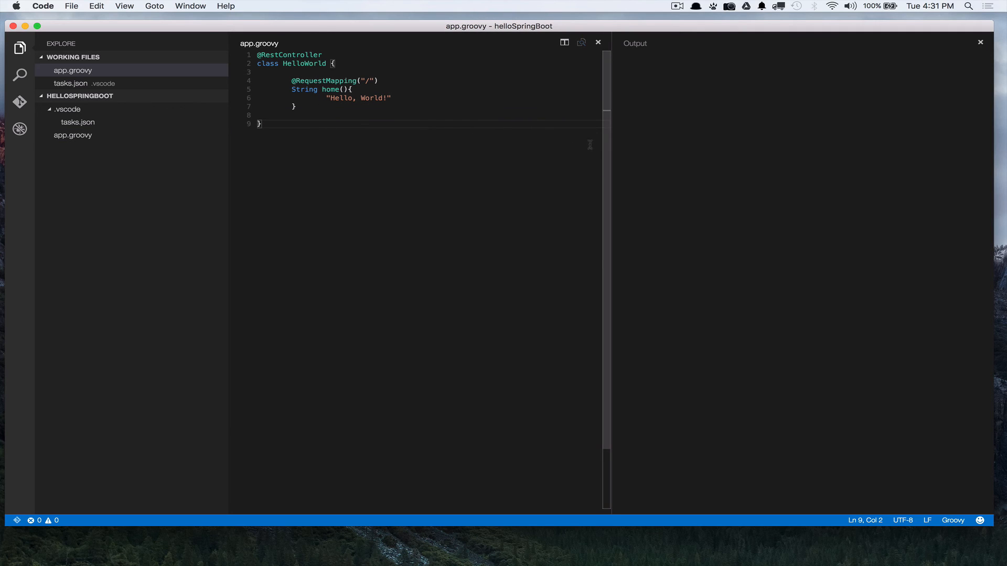
left_click_drag(608, 151, 385, 151)
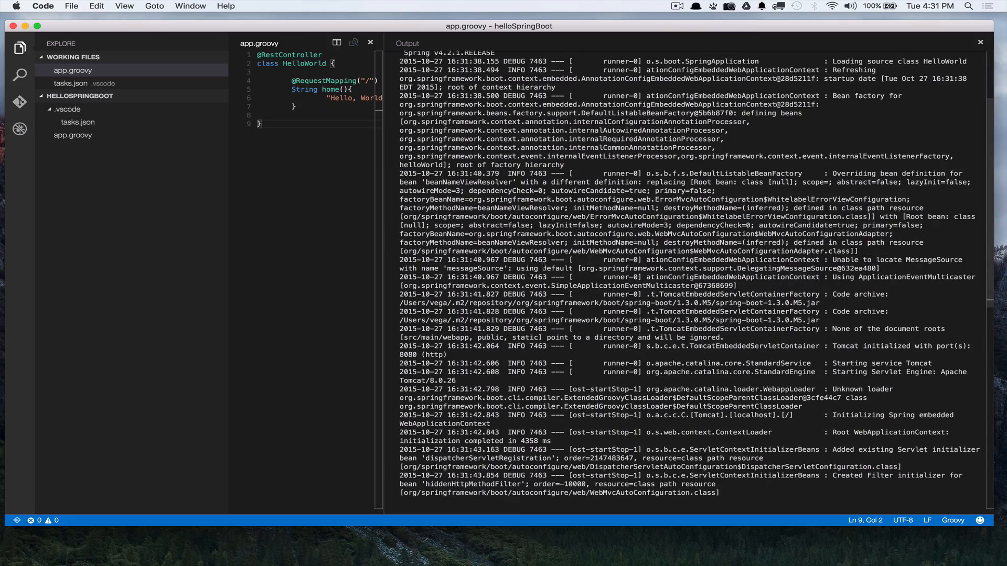
scroll("down", 3)
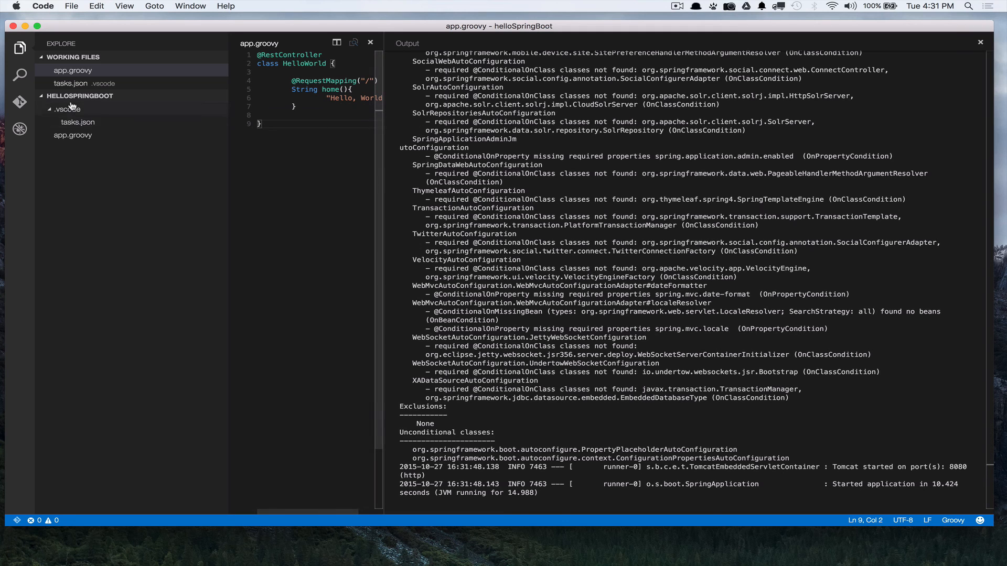
left_click(71, 84)
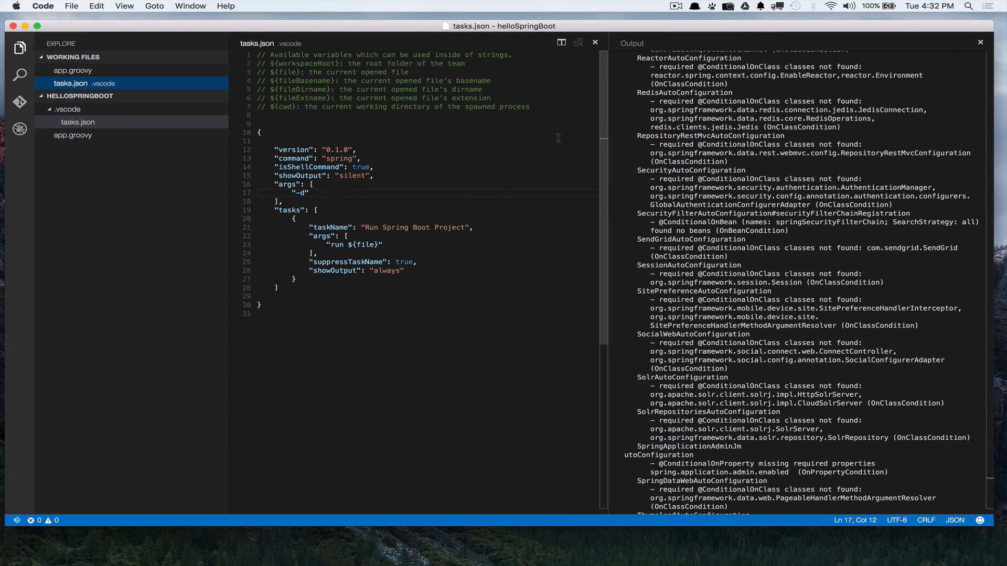
mouse_move(402, 216)
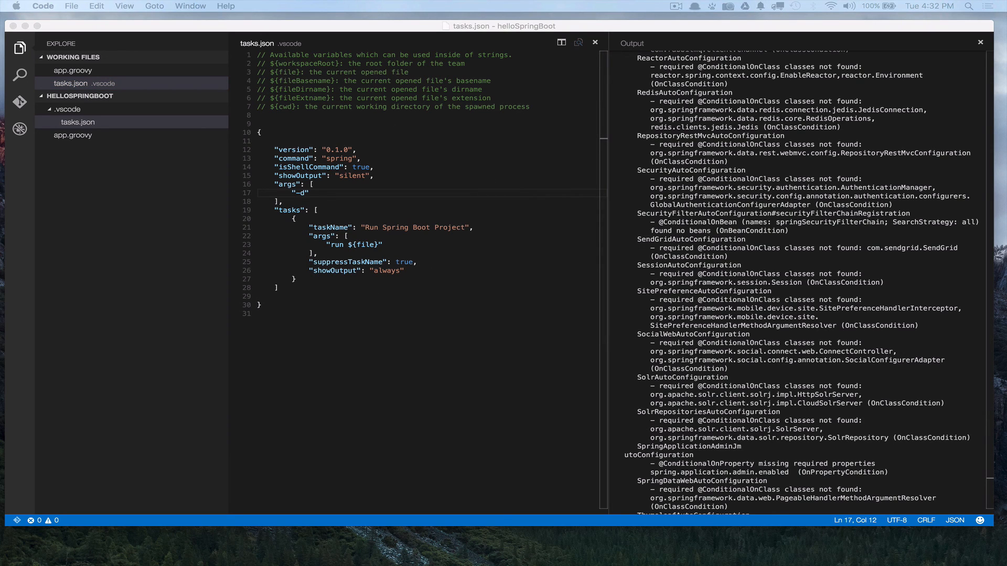
mouse_move(284, 302)
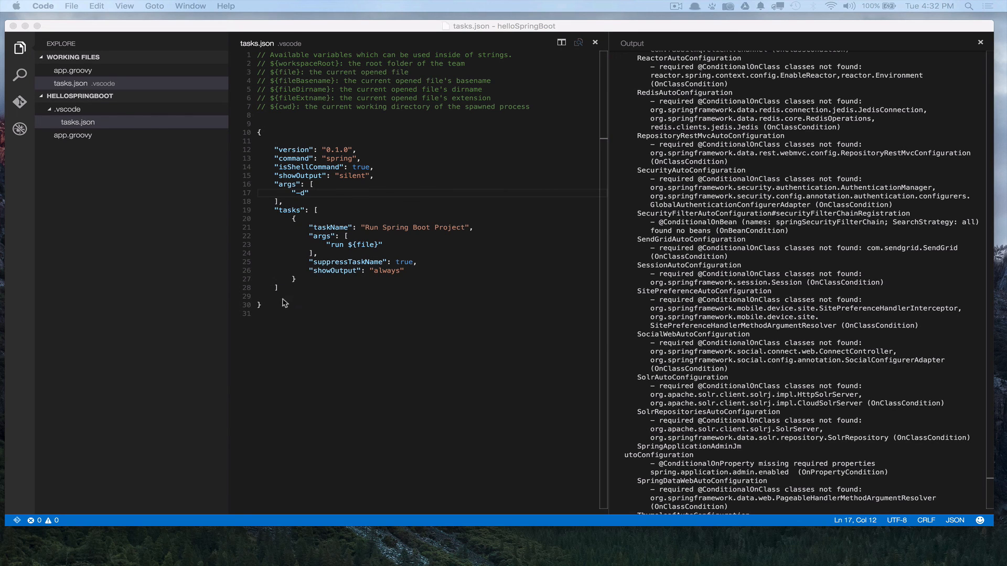
Replace tasks.json with the prepared config holding run, test, Create Application and Executable JAR tasks.
left_click_drag(256, 107, 259, 306)
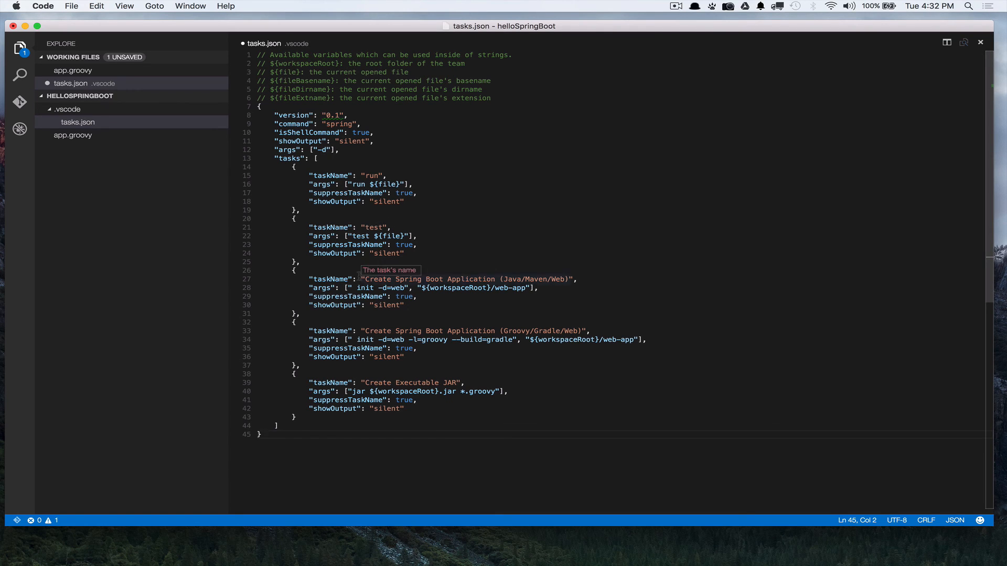
mouse_move(567, 168)
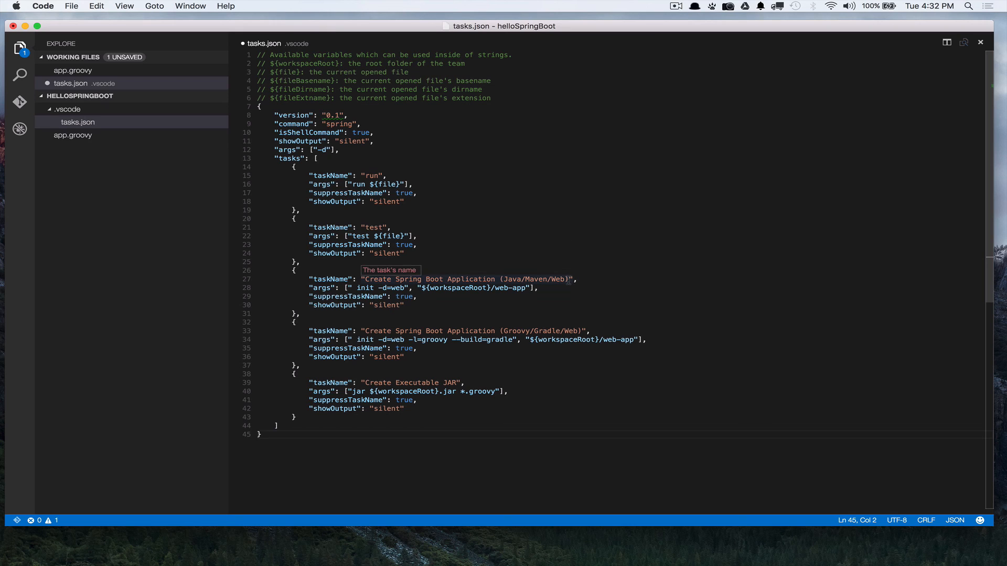
mouse_move(591, 322)
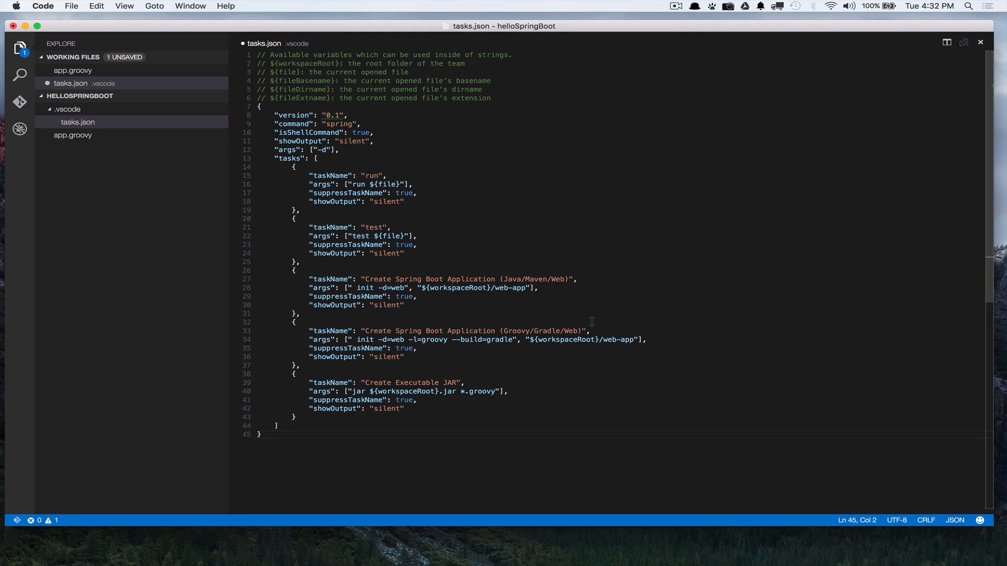
left_click(261, 434)
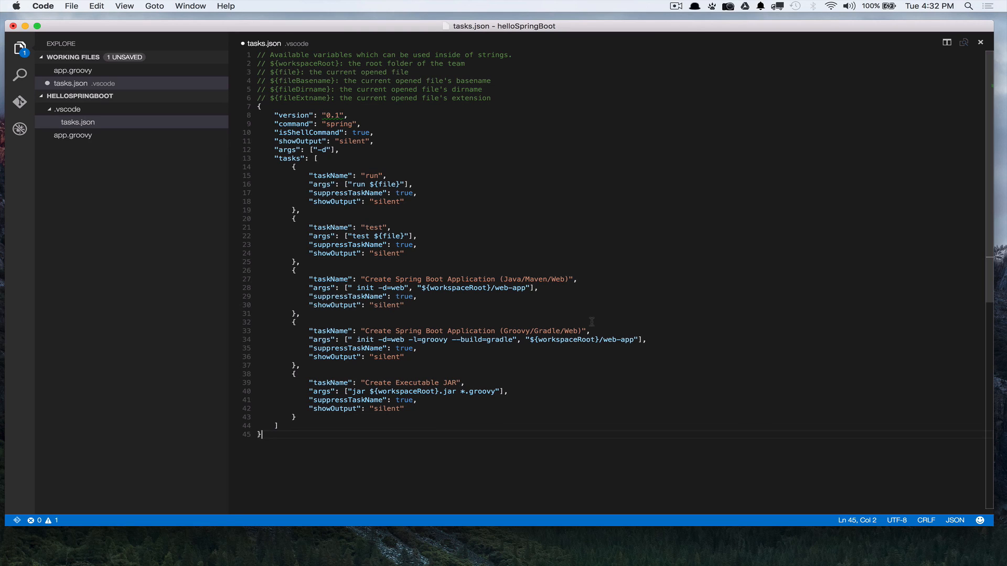